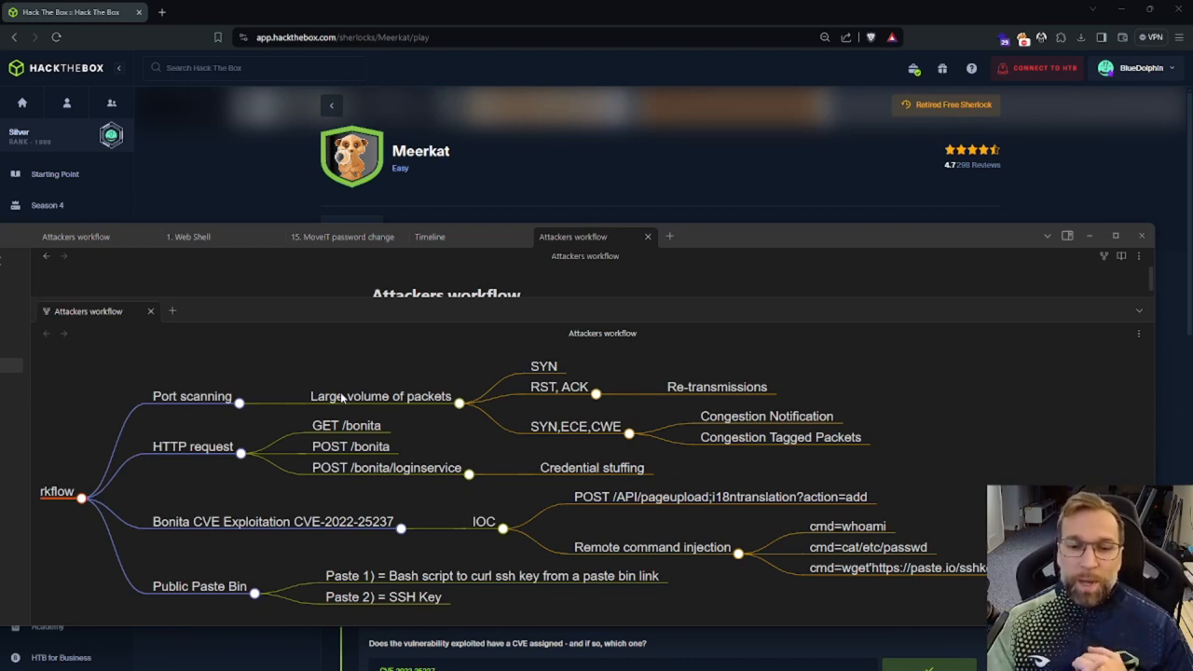
mouse_move(664, 537)
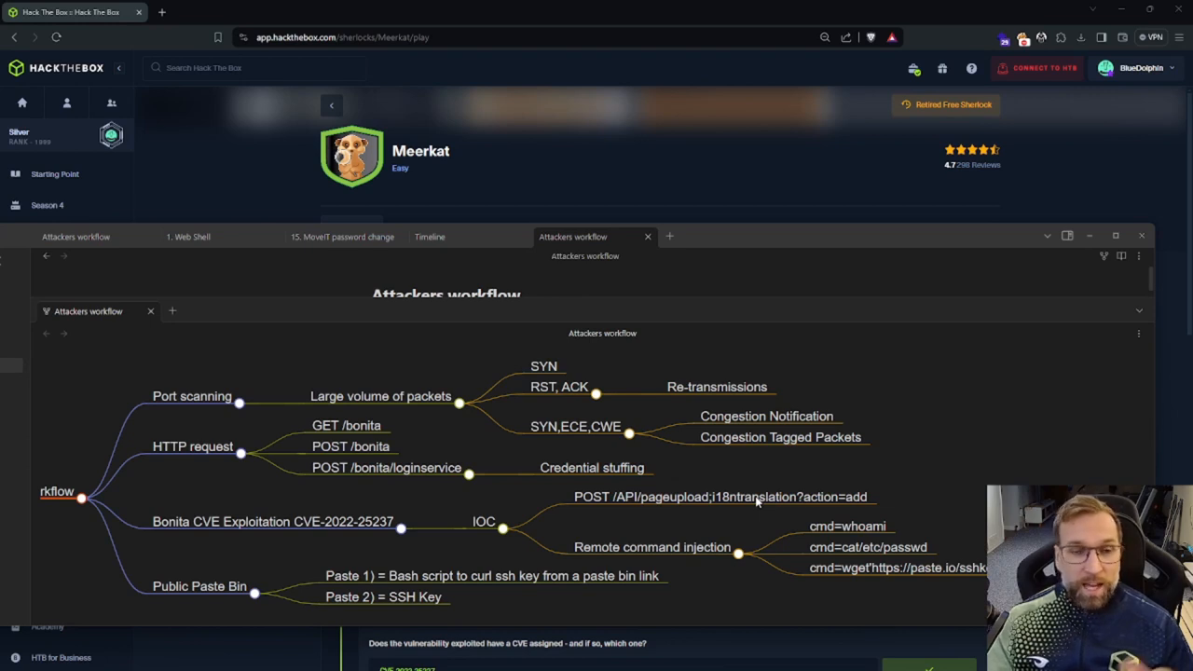
mouse_move(769, 158)
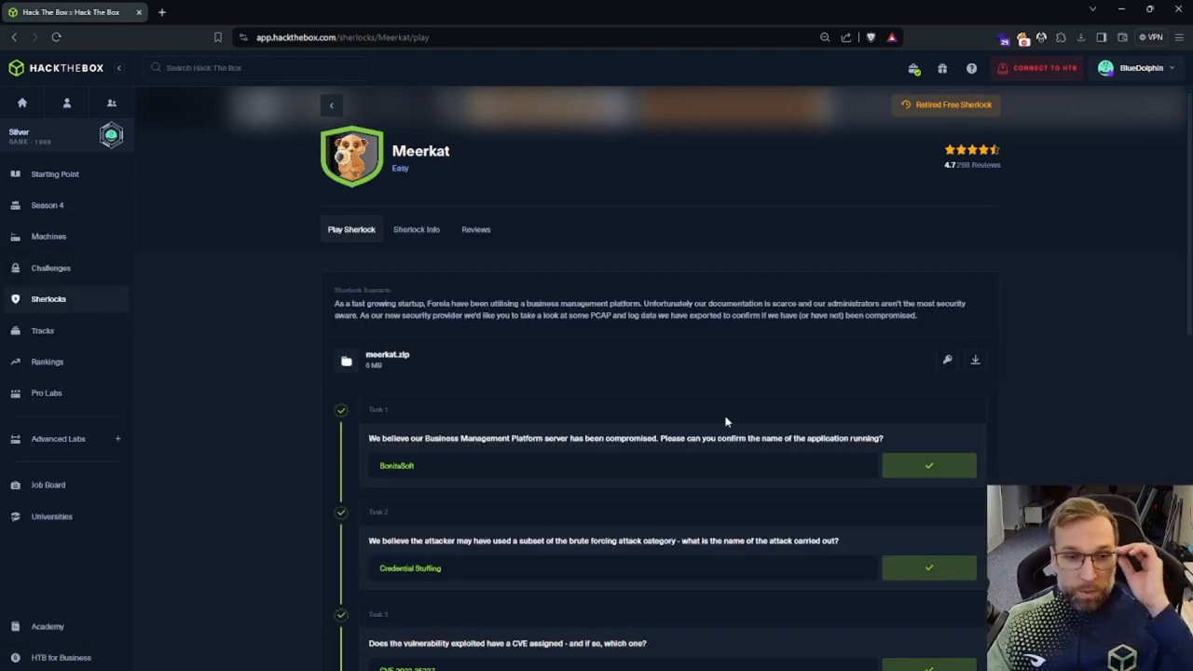
Scroll the Dynamite Lab Suspicious Traffic alerts listed for the meerkat.pcap capture
scroll(down, 3)
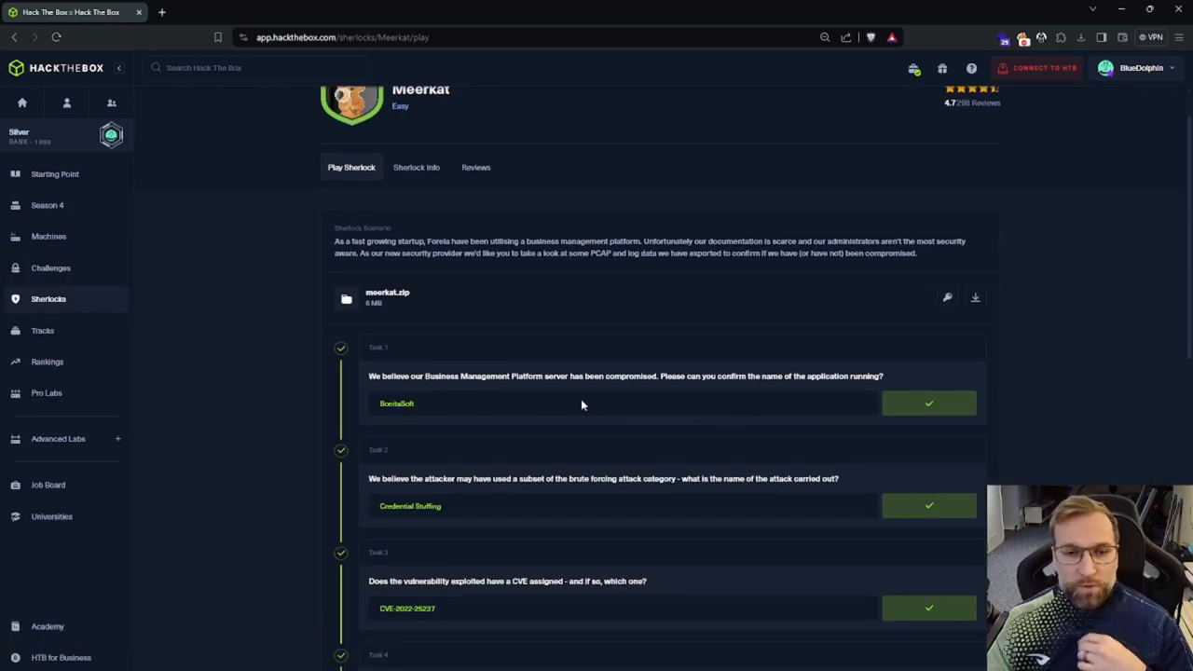
mouse_move(1096, 272)
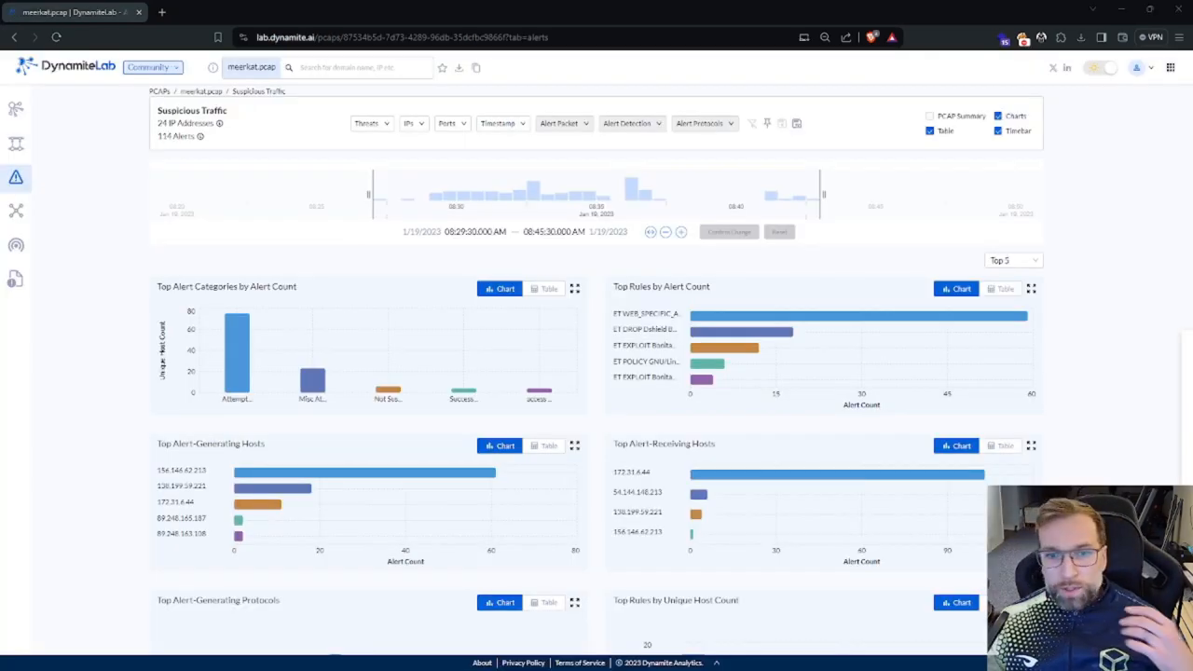
mouse_move(550, 291)
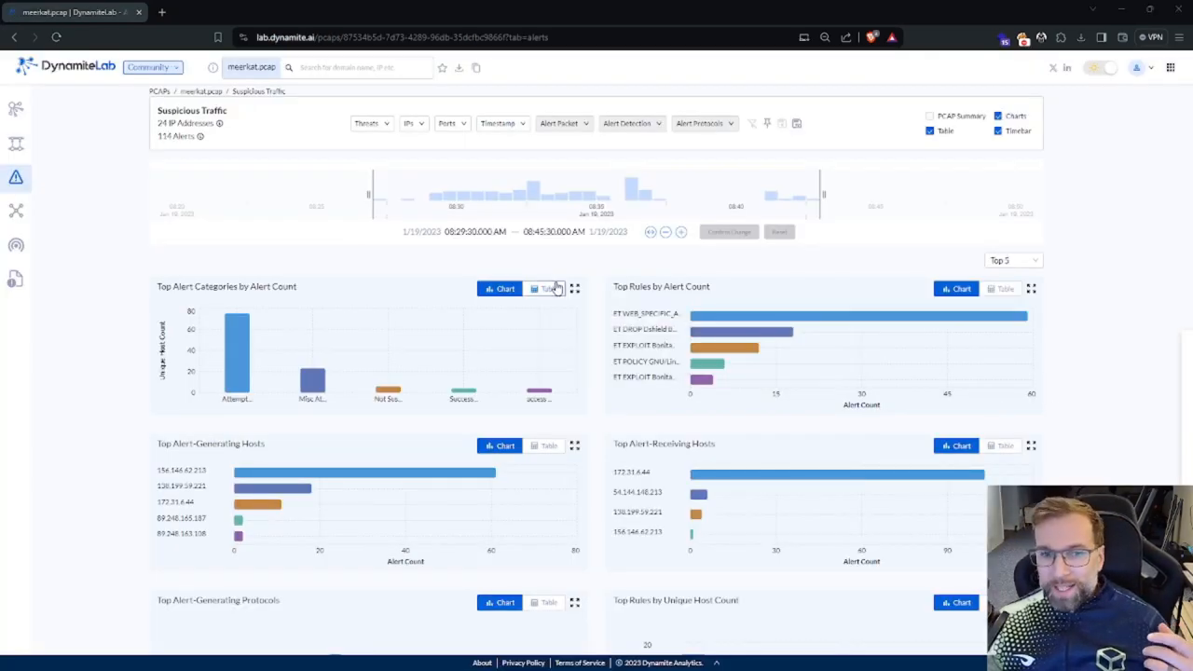
mouse_move(525, 351)
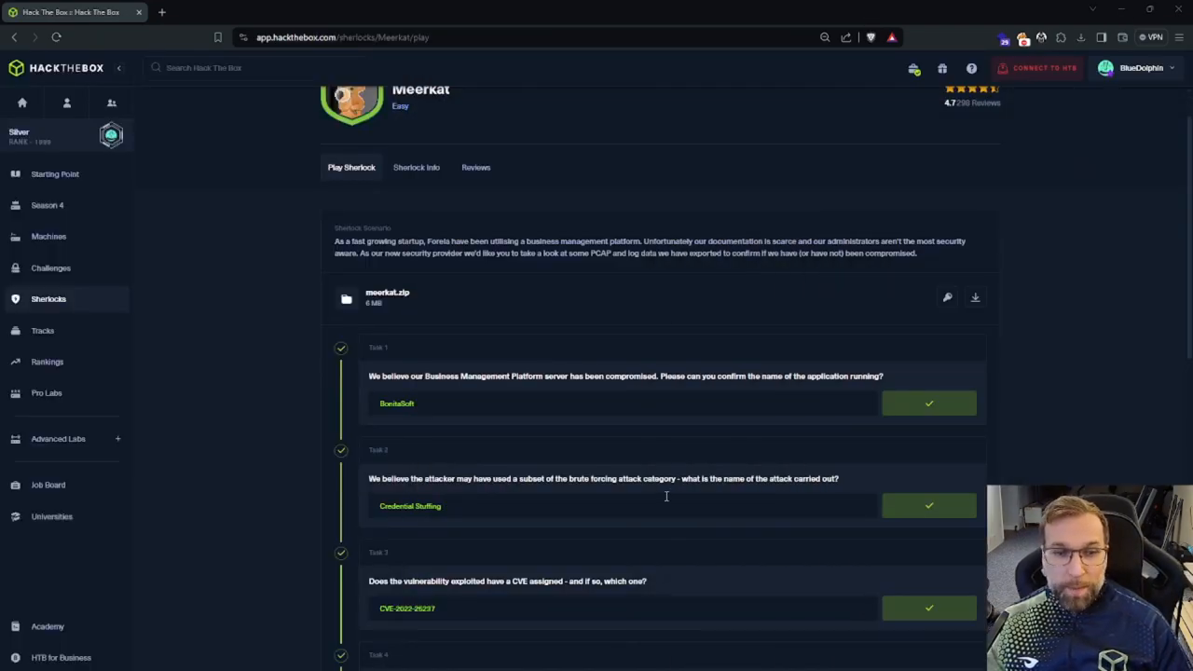
mouse_move(731, 448)
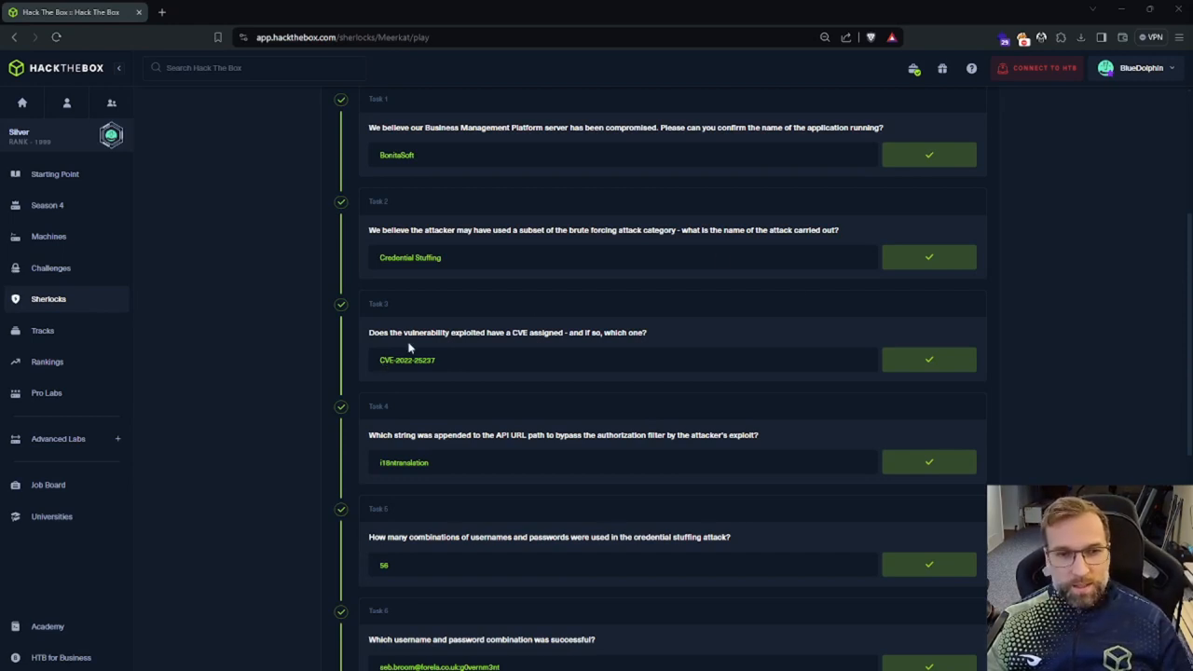
mouse_move(731, 369)
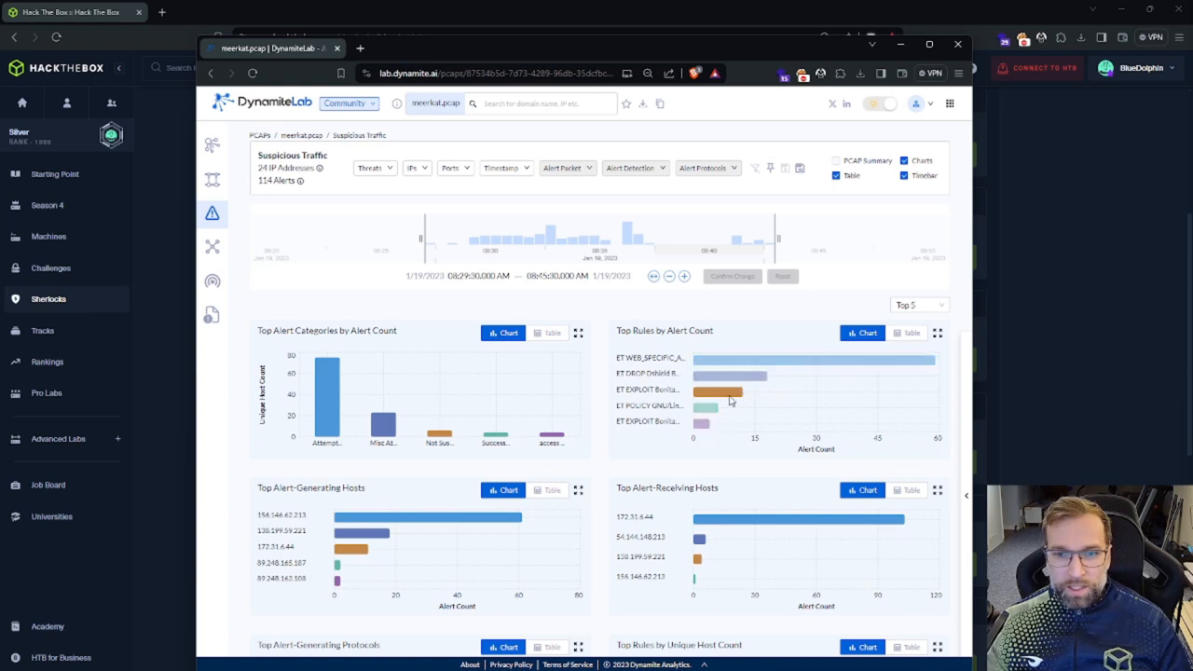
mouse_move(713, 427)
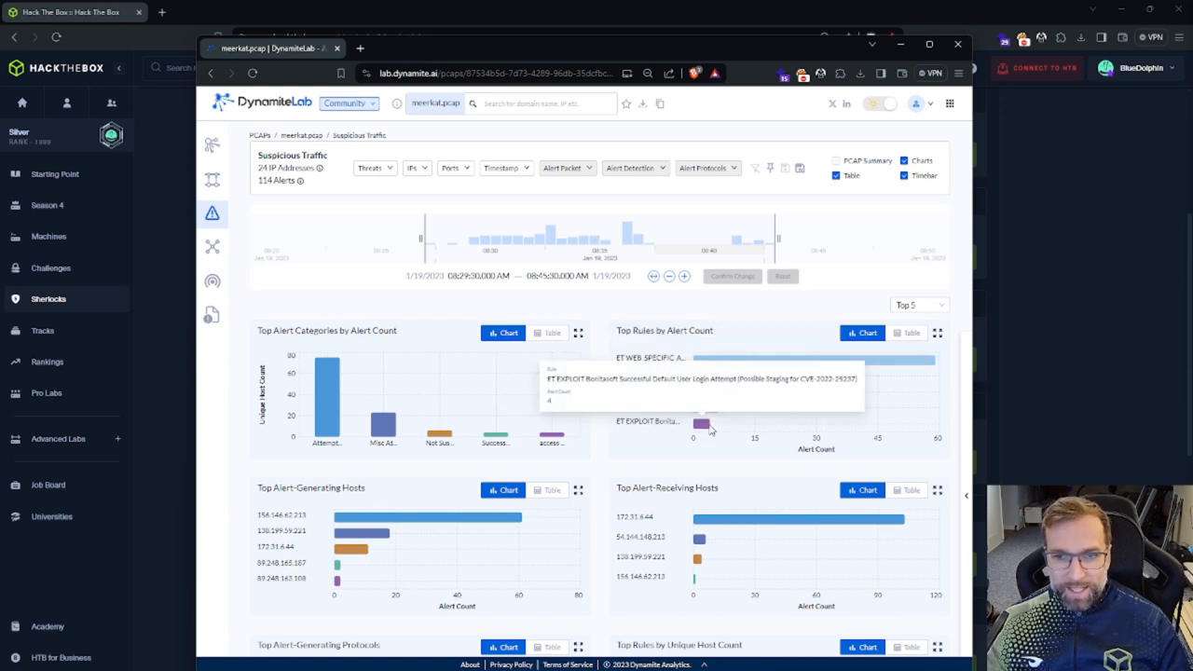
mouse_move(735, 395)
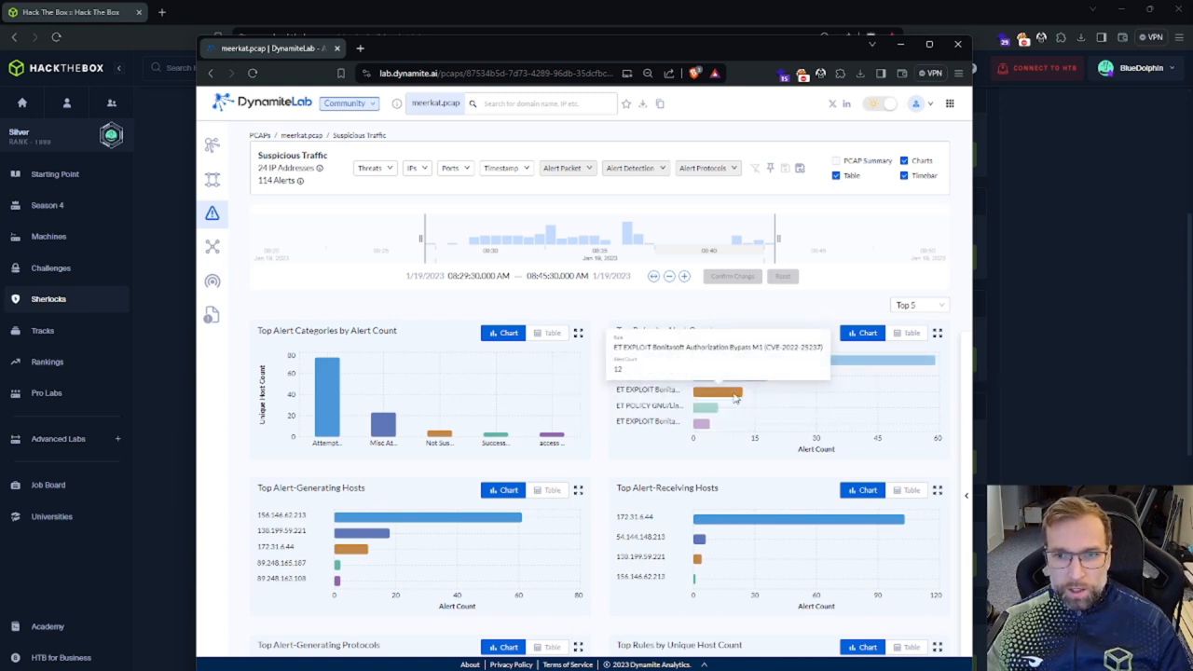
mouse_move(705, 427)
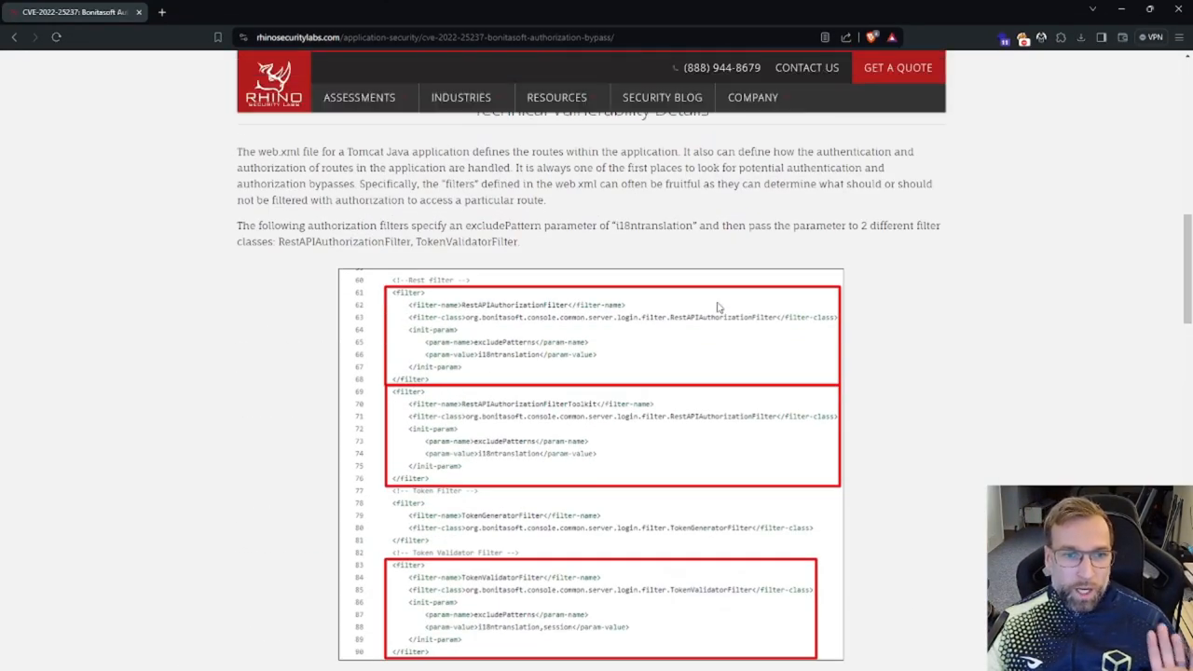
Scroll the CVE-2022-25237 write-up to the AbstractAuthorizationFilter doFilter and sessionIsNotNeeded explanation
scroll(down, 3)
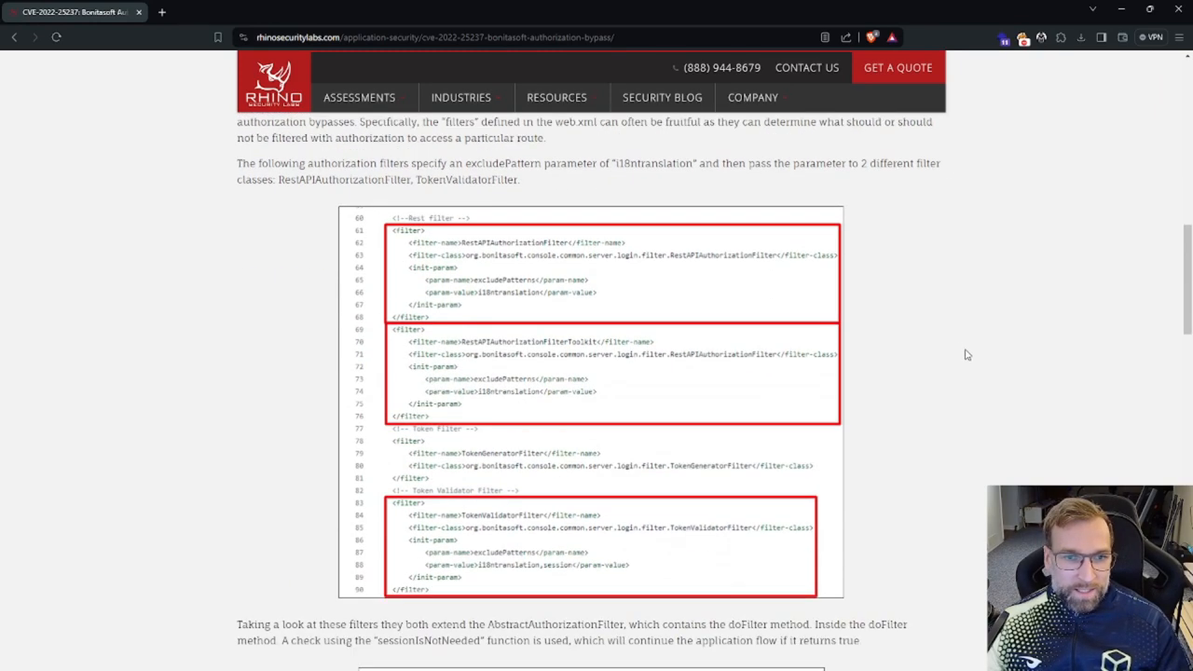
mouse_move(962, 350)
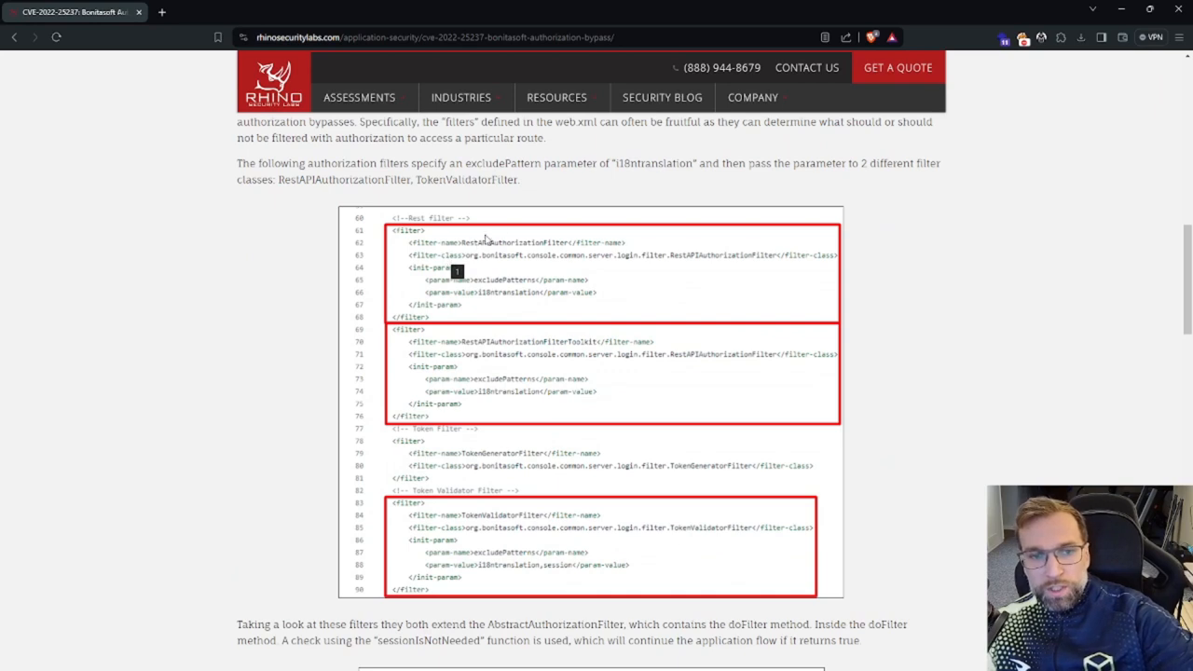
mouse_move(563, 208)
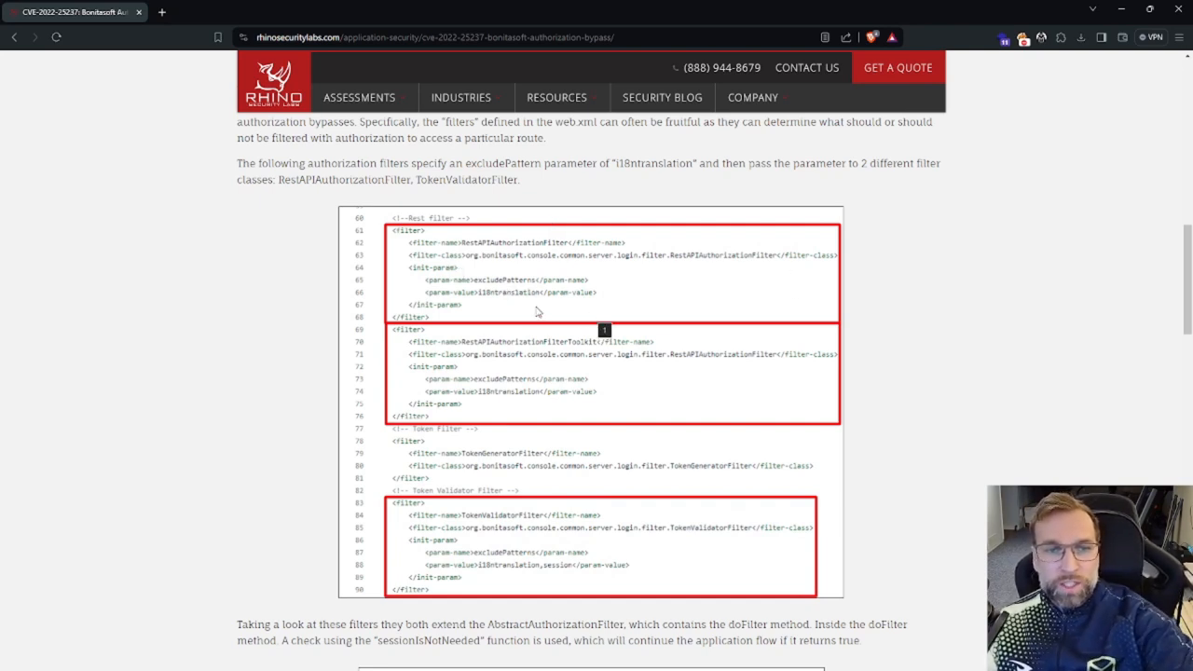
mouse_move(496, 306)
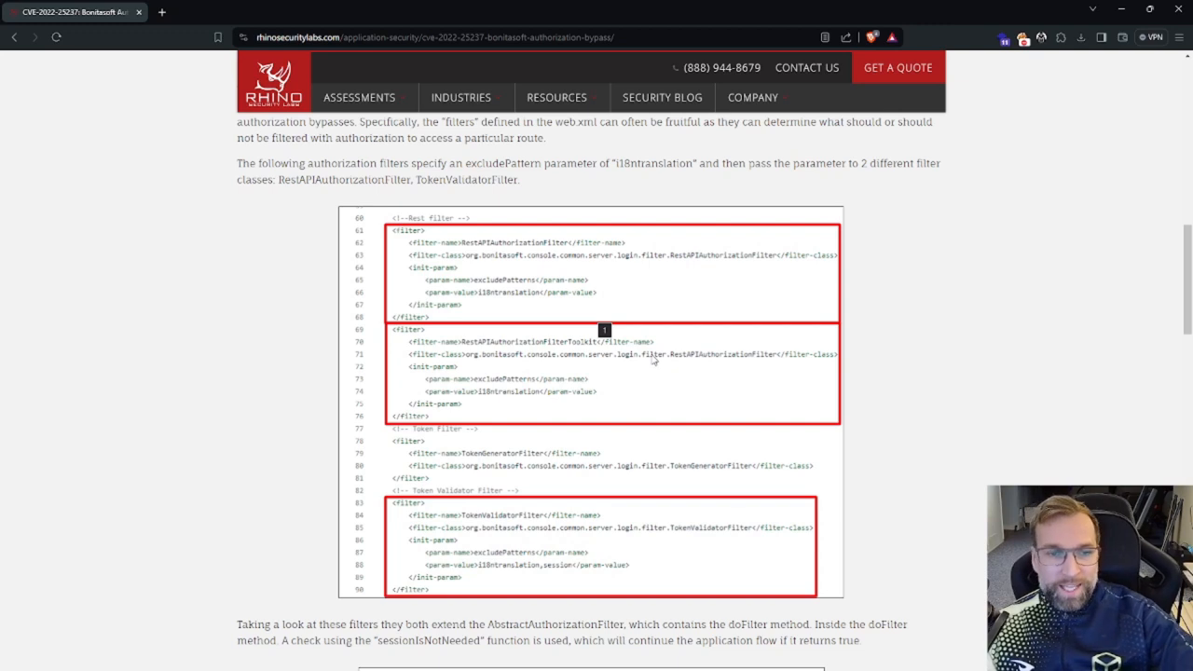
mouse_move(593, 373)
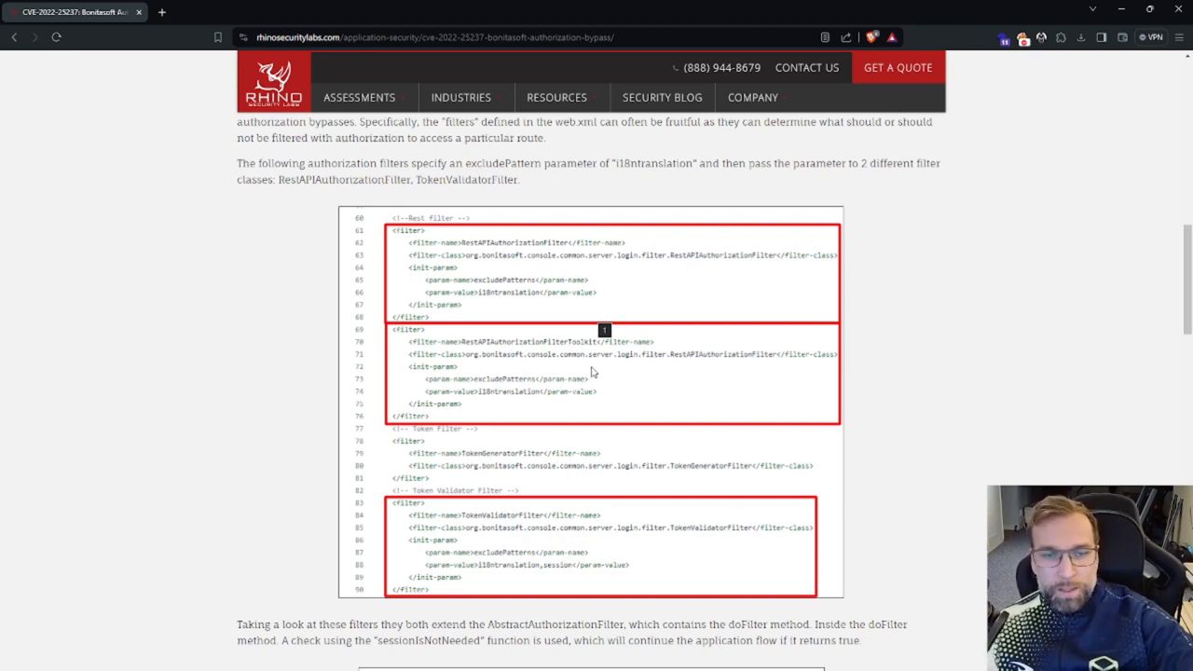
mouse_move(523, 339)
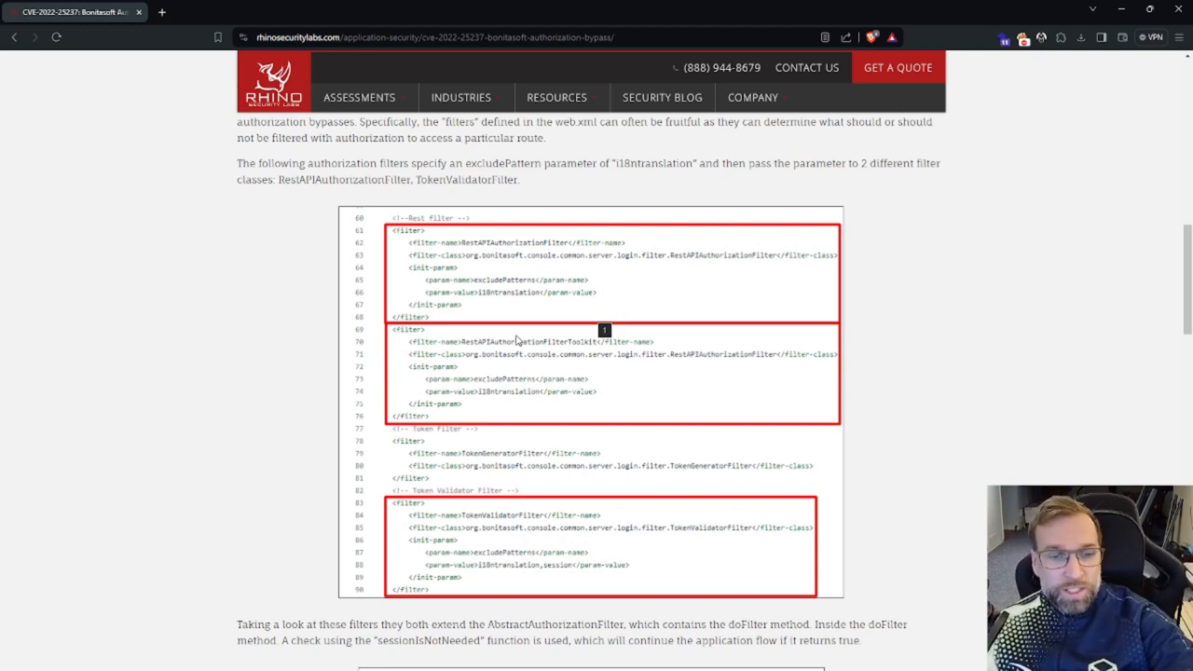
mouse_move(534, 312)
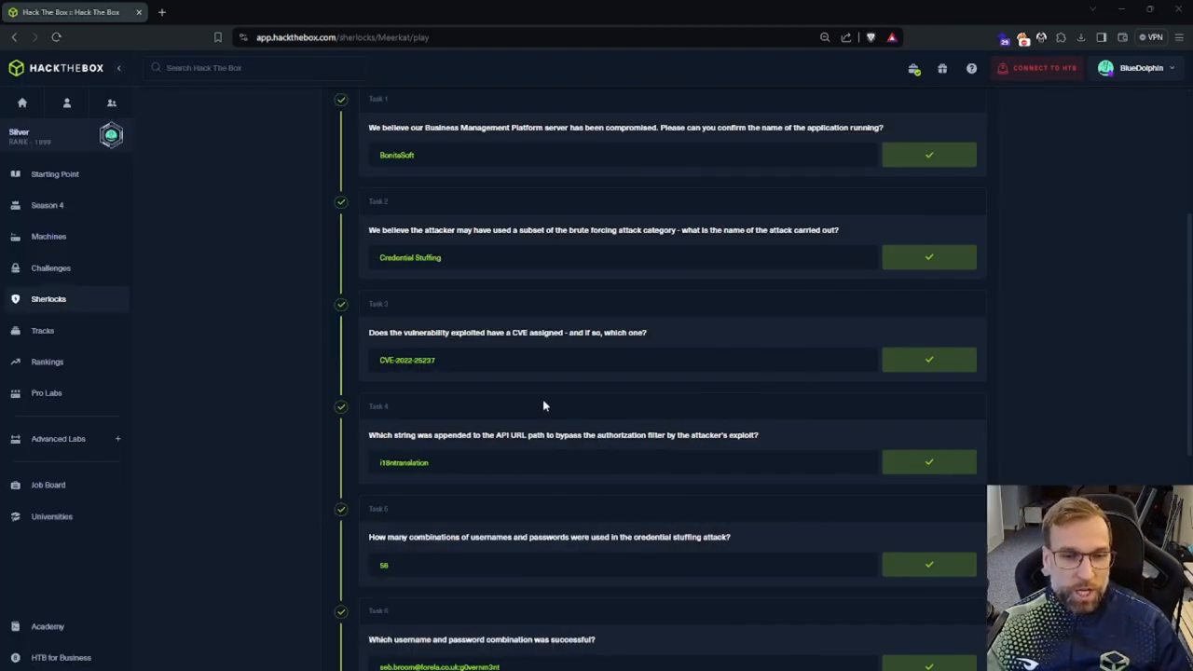
mouse_move(612, 474)
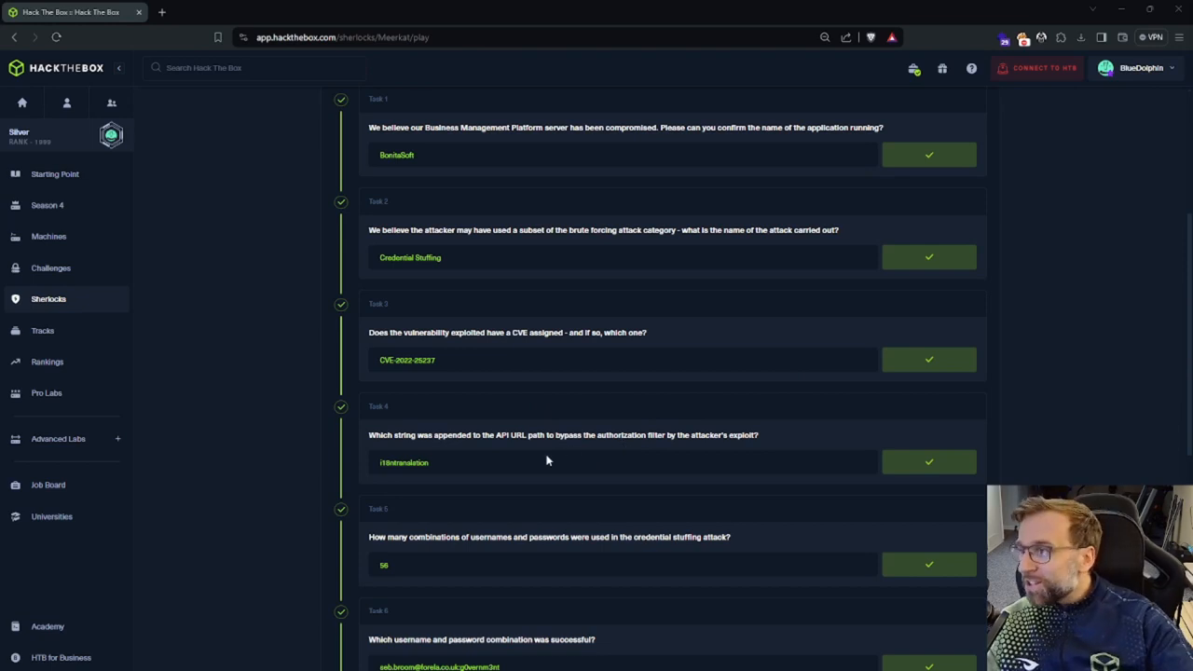
mouse_move(444, 468)
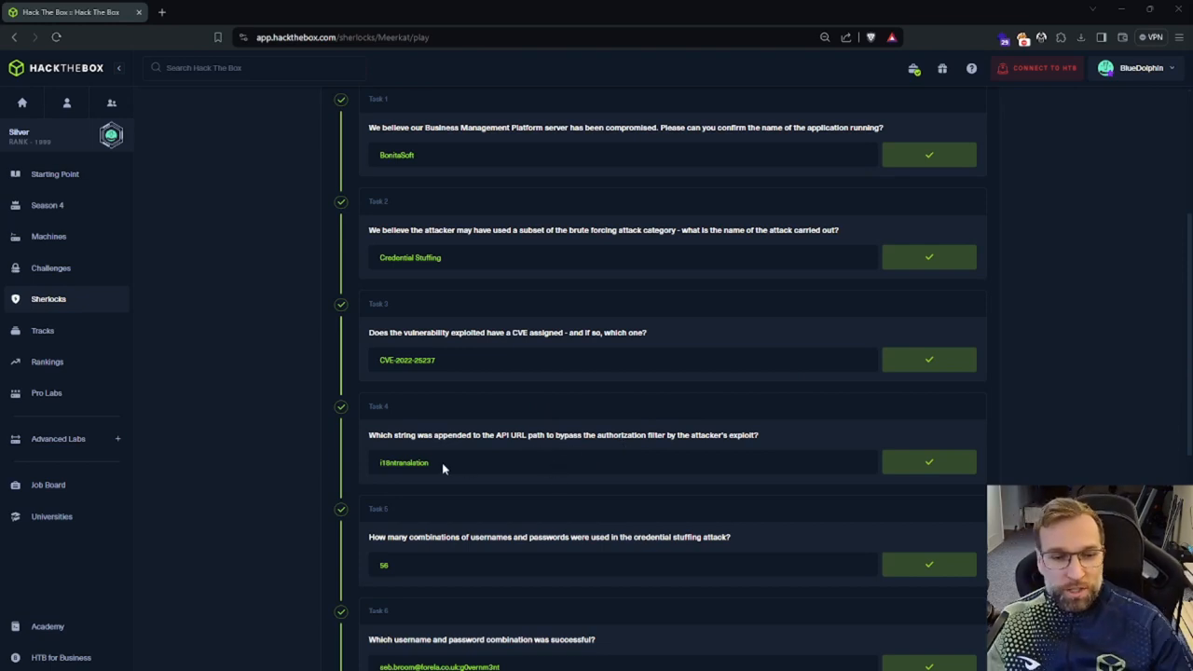
Scroll the Meerkat task list past the accepted credential pair and pastes.io answers
scroll(down, 3)
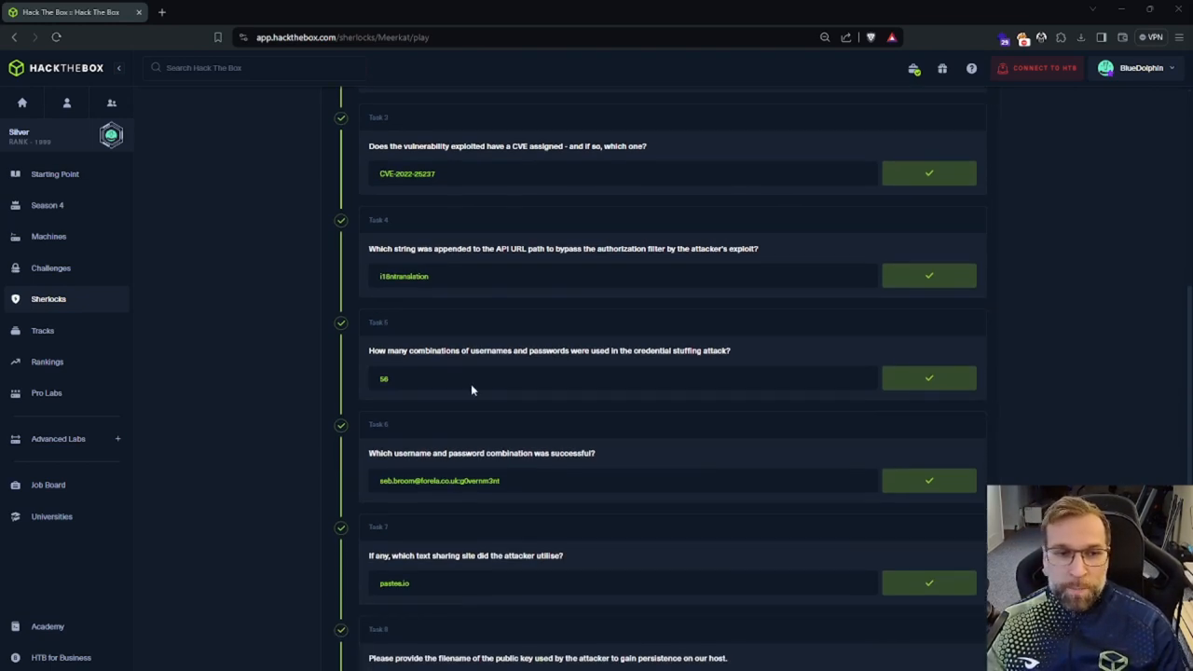
mouse_move(817, 382)
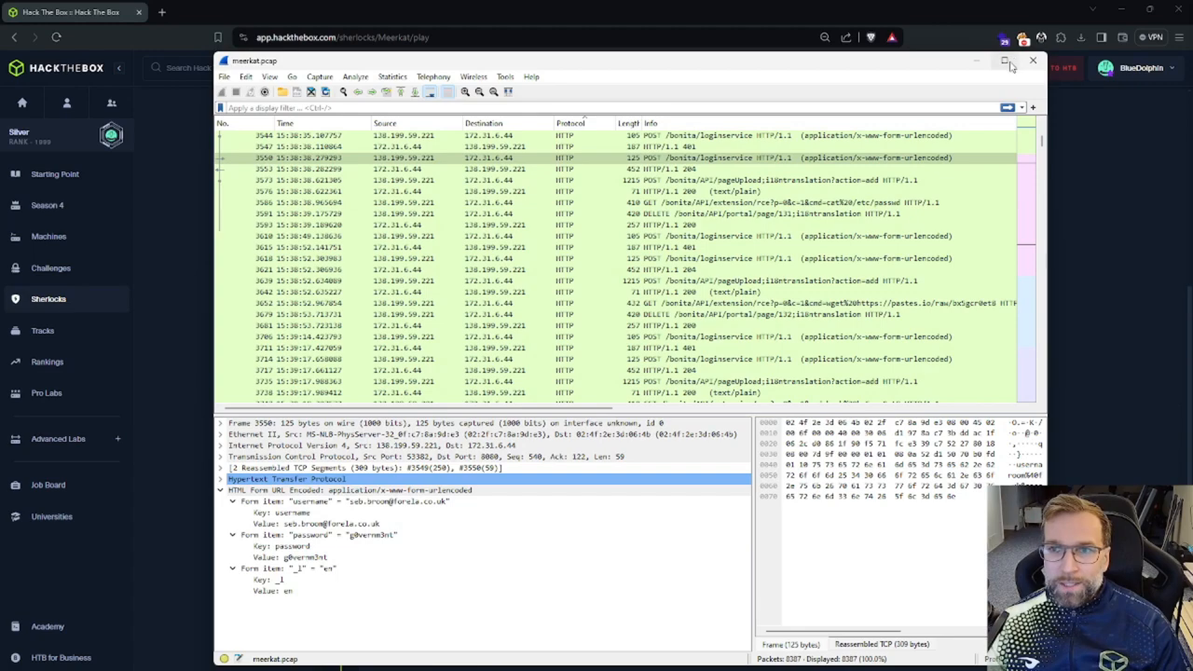
Put away the Wireshark meerkat.pcap window to reveal the public key filename question
click(1003, 62)
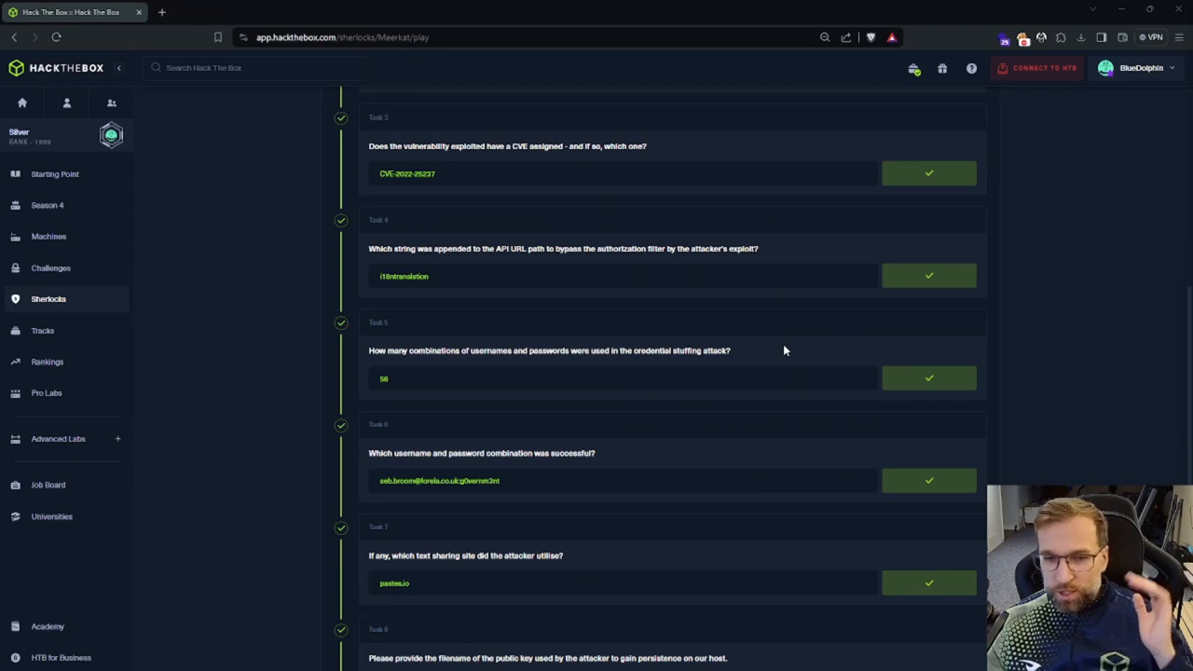
mouse_move(511, 412)
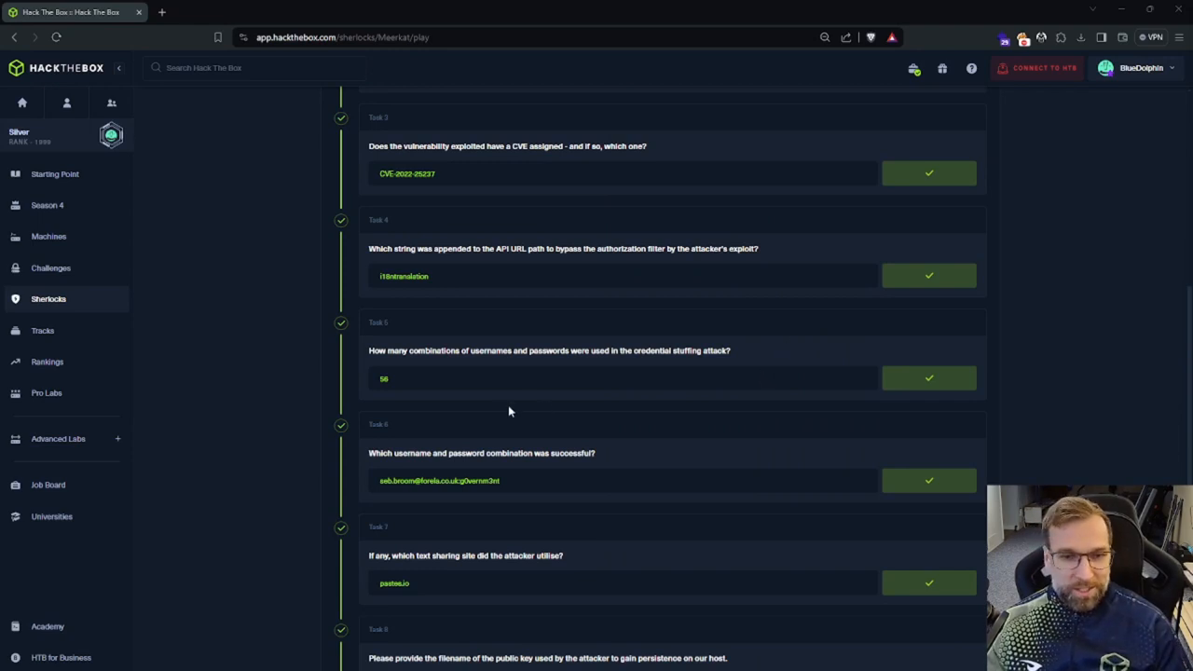
Scroll the Sherlock task list to review the answered Meerkat questions
scroll(down, 3)
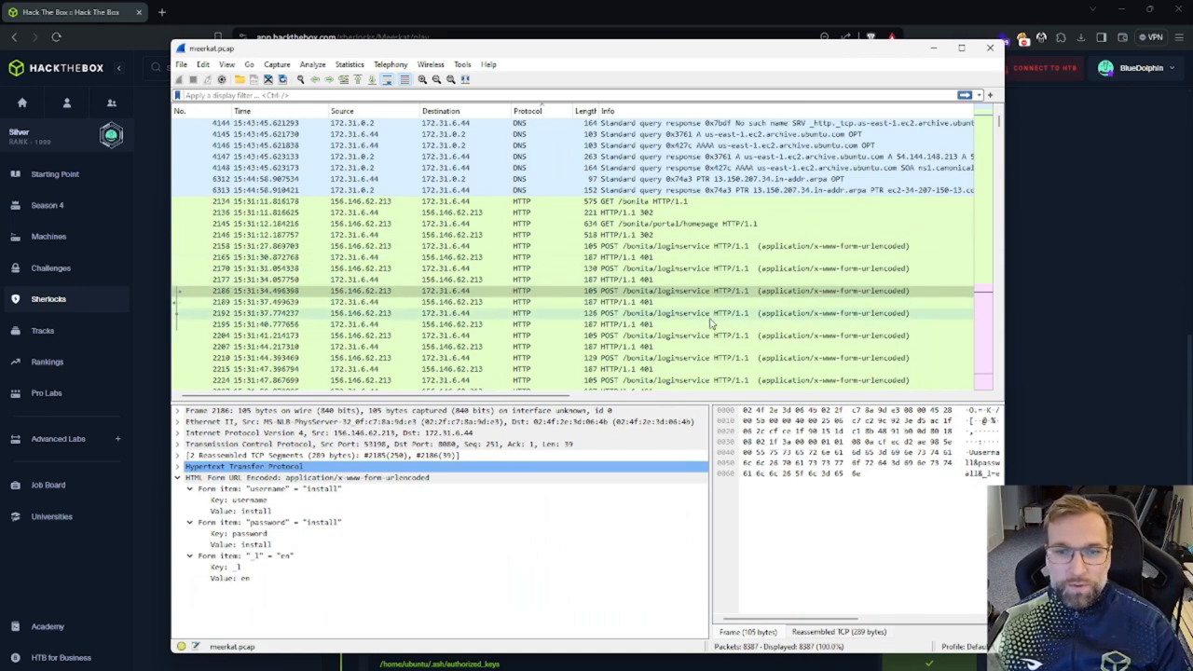
Locate frame 2900's successful POST loginservice and inspect the HTTP 204 response in frame 2901
scroll(down, 3)
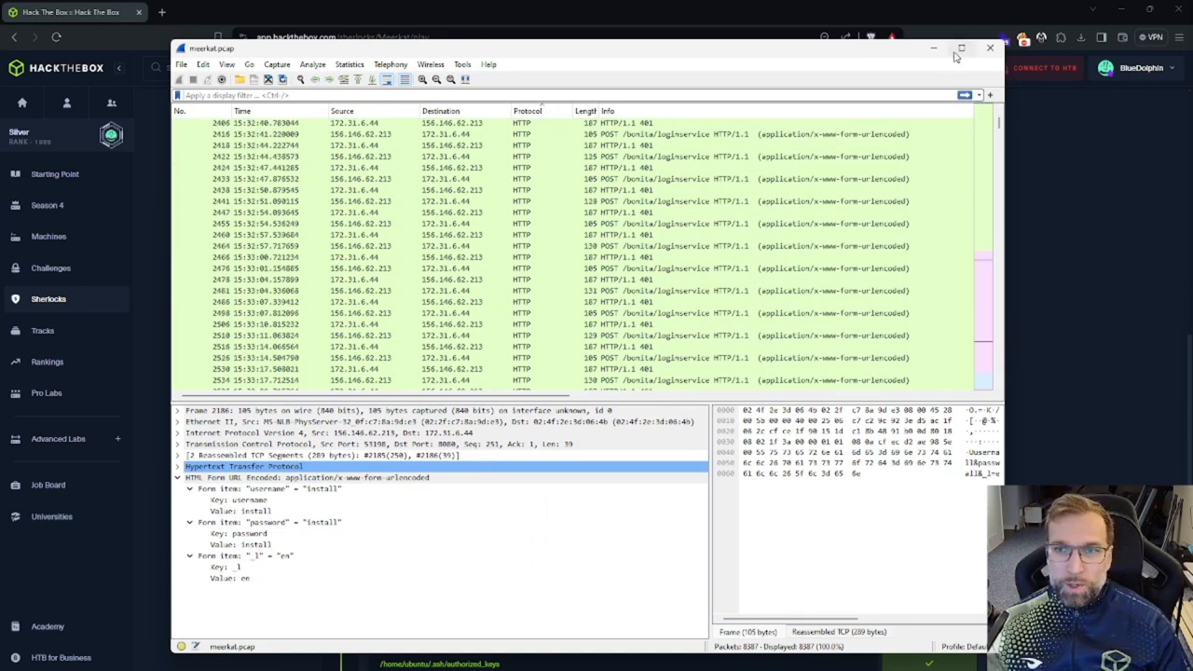
click(954, 49)
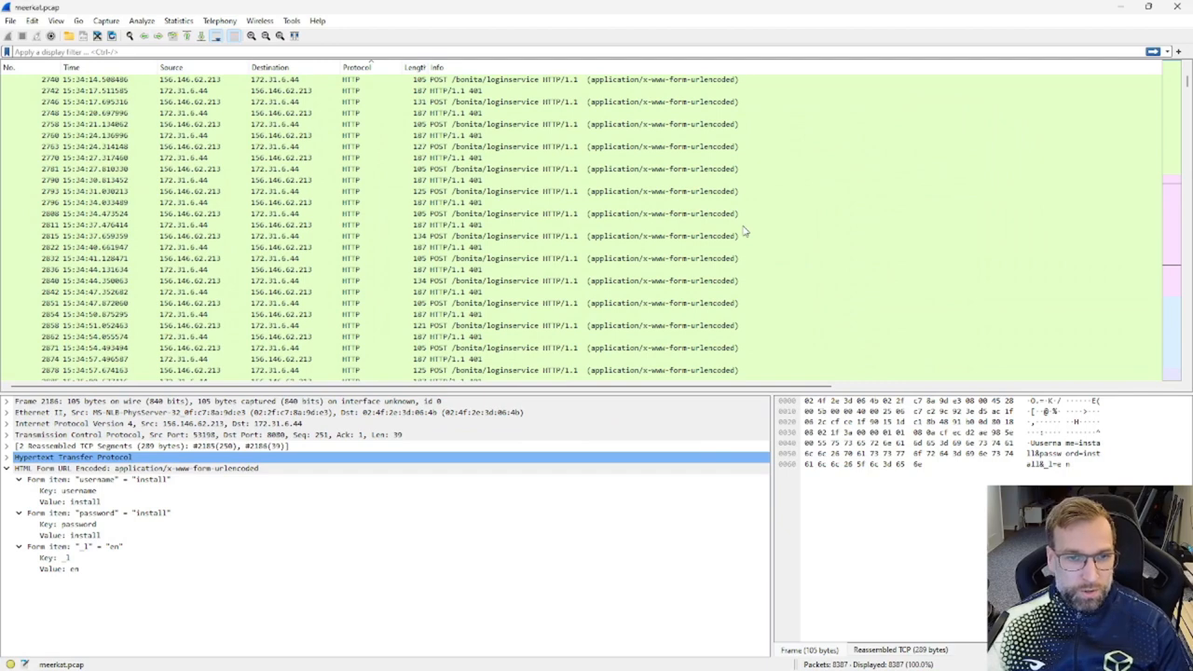
scroll(down, 3)
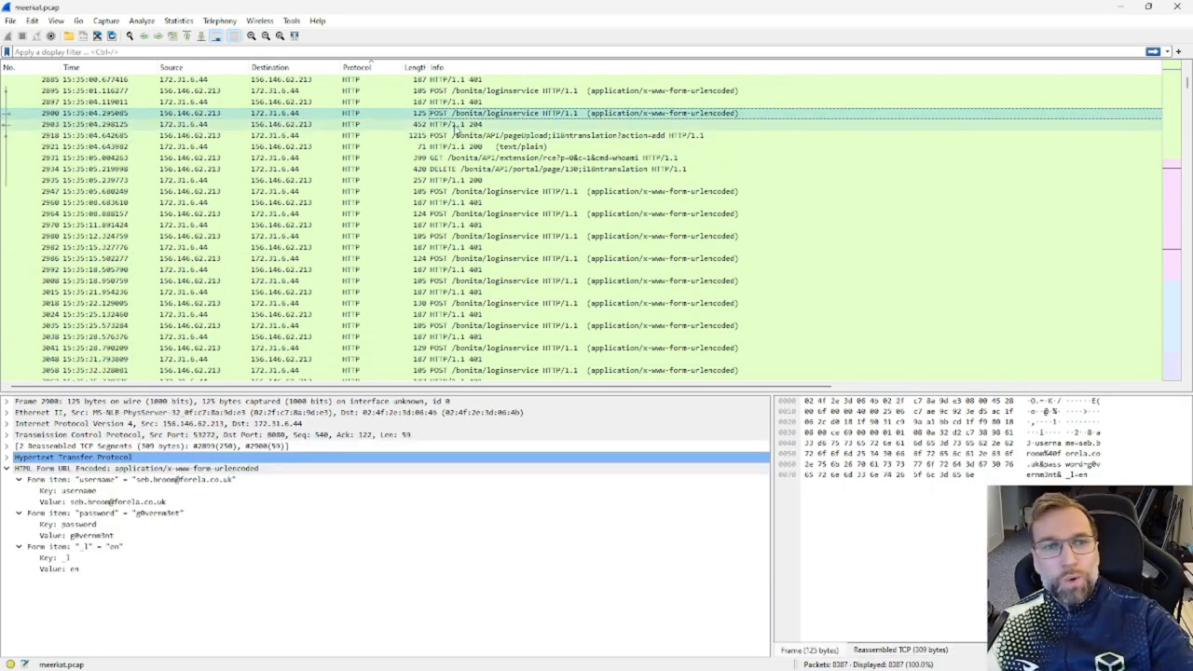
click(448, 131)
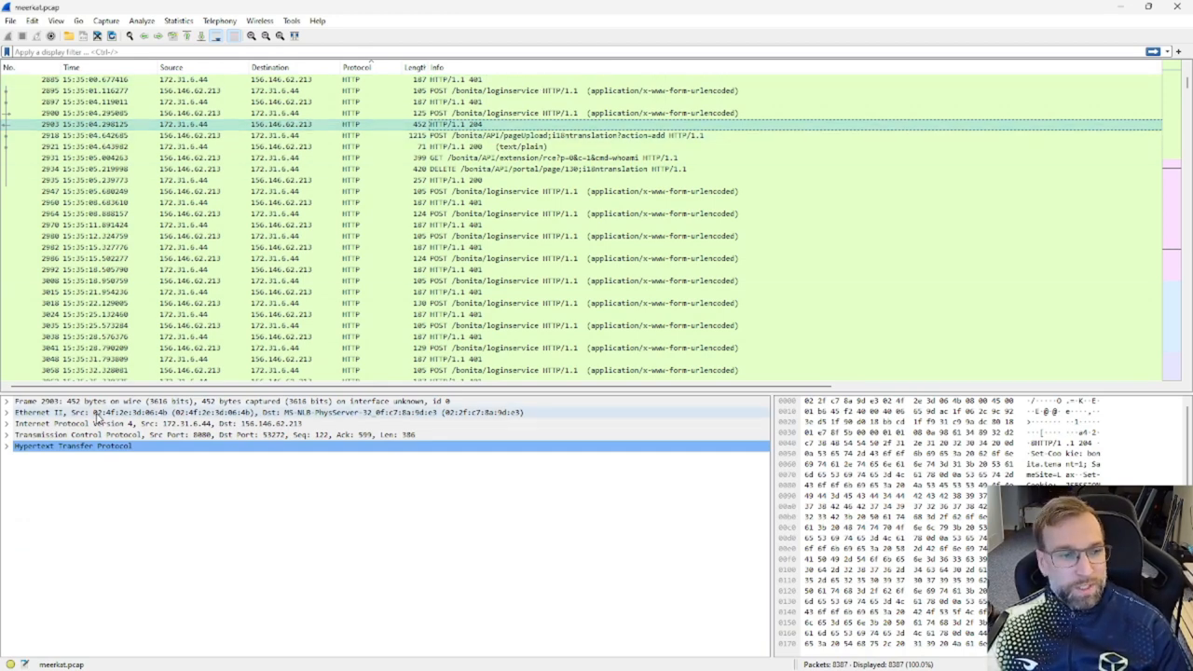
click(7, 451)
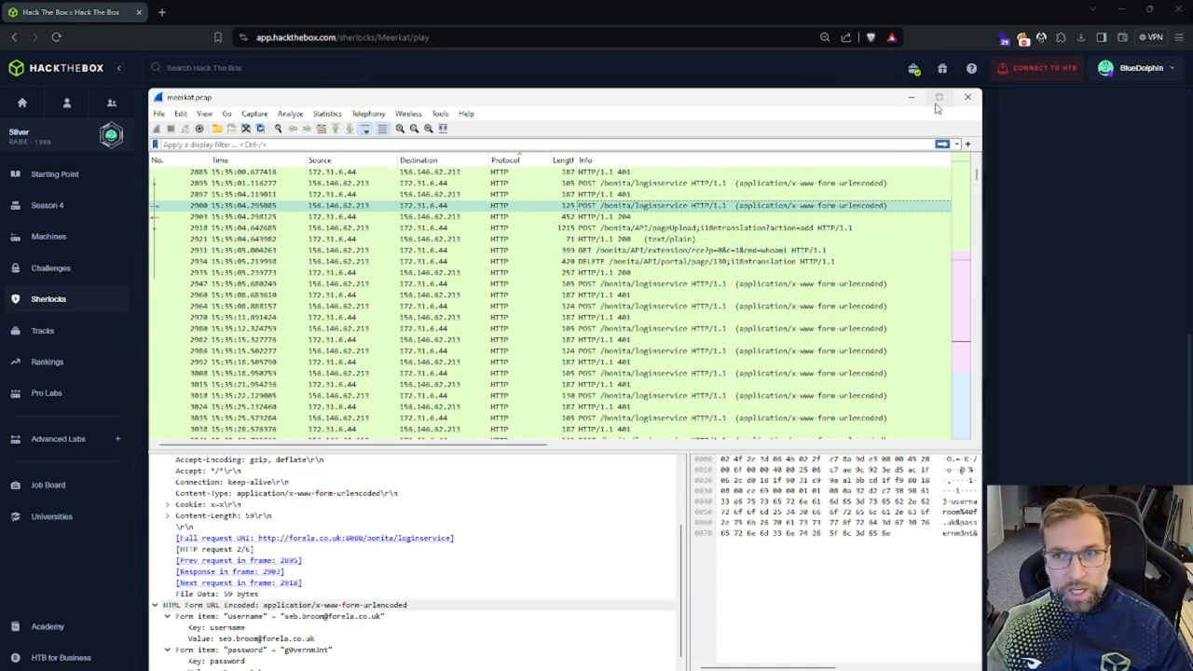
Scroll to the GET /bonita/API/extension/rce request whose query wgets a pastes.io raw file
click(936, 97)
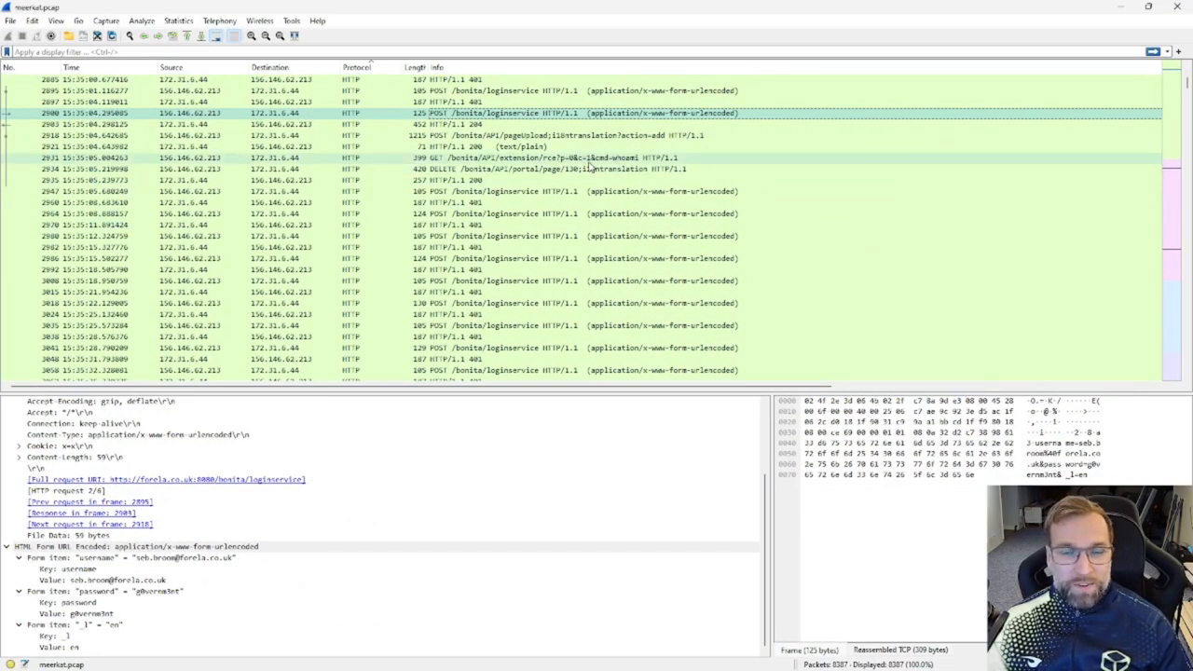
mouse_move(589, 164)
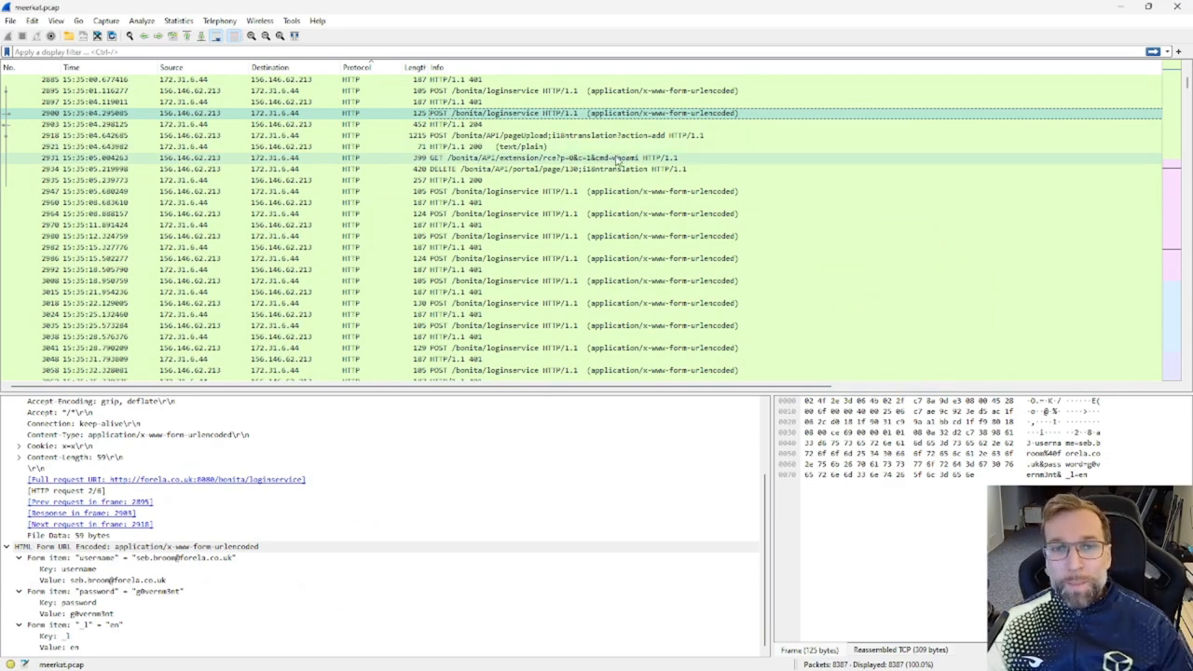
scroll(down, 3)
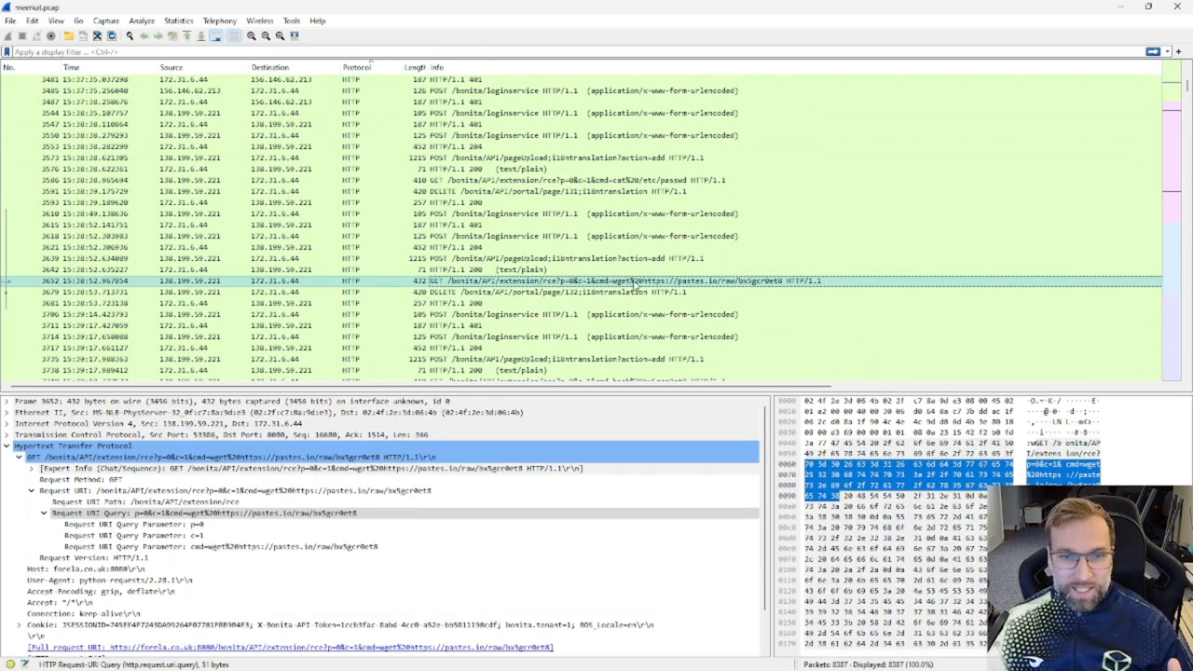
mouse_move(612, 301)
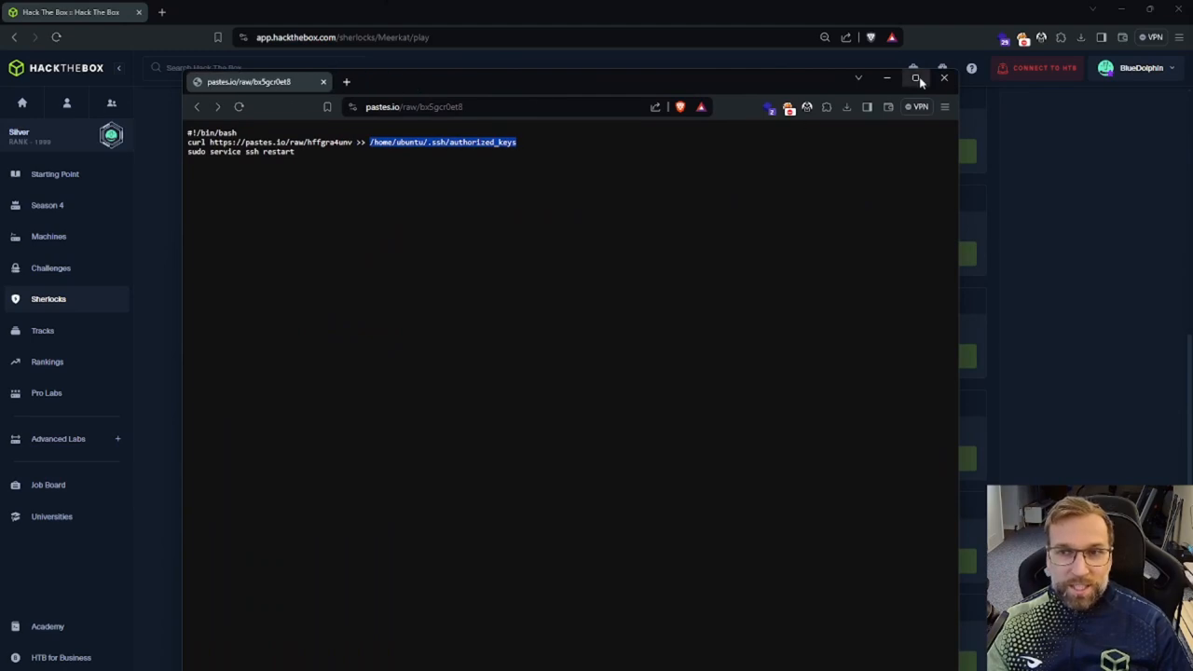
Highlight the authorized_keys path and key download in the attacker's pastes.io script
click(914, 78)
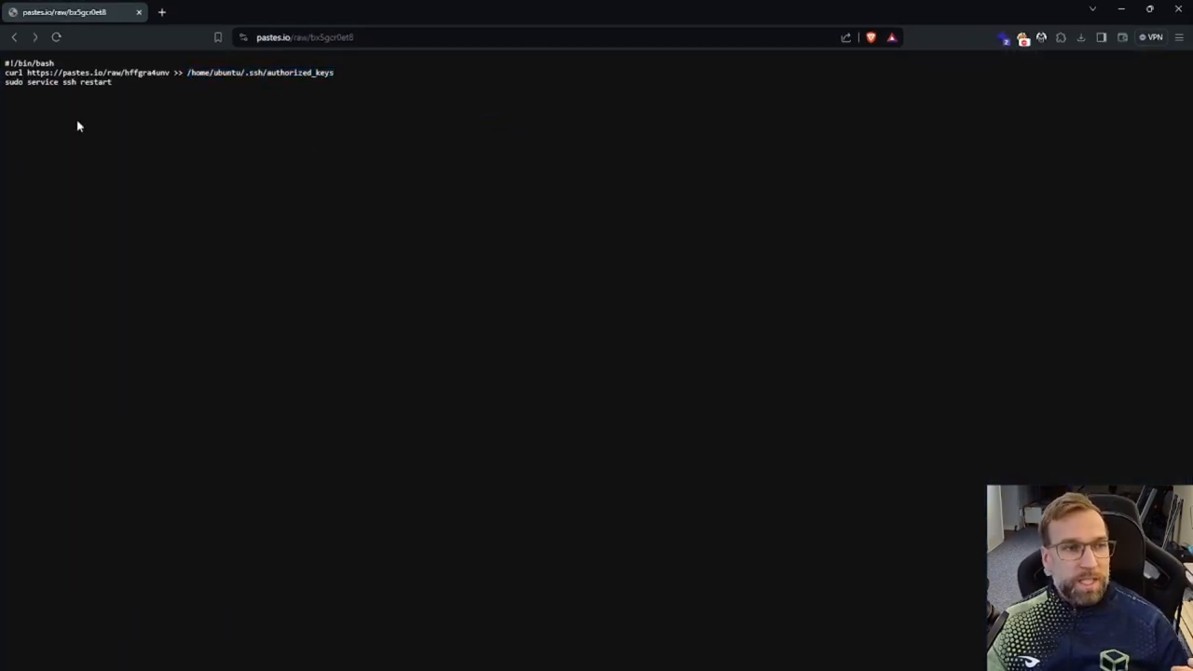
mouse_move(145, 119)
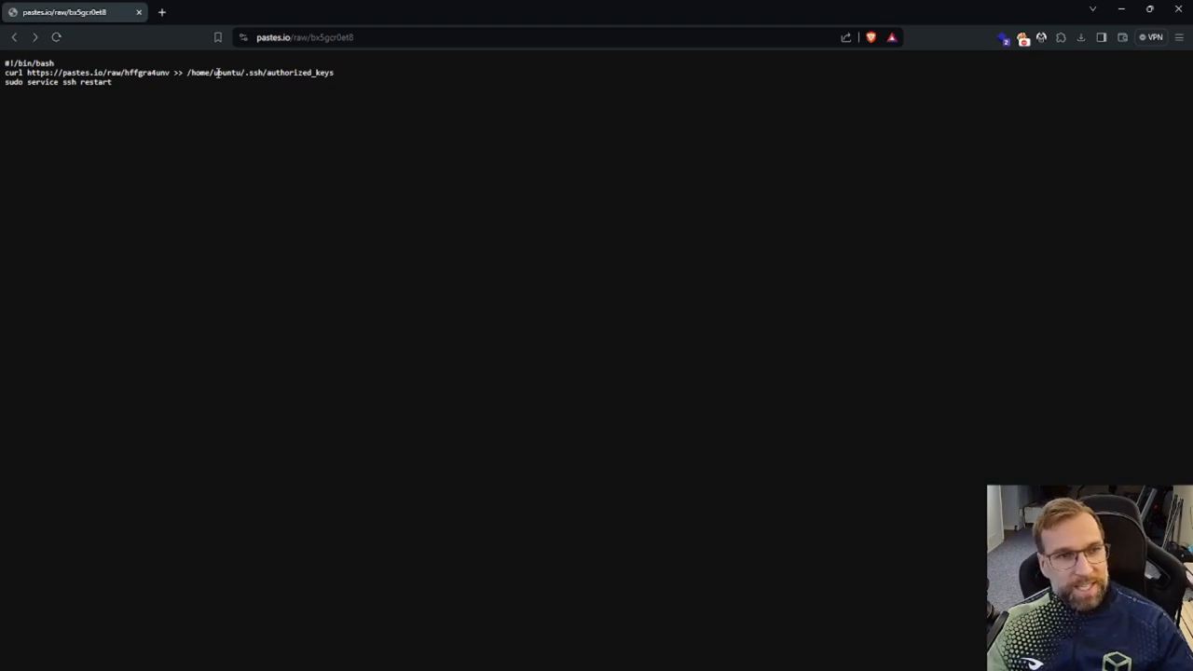
mouse_move(250, 100)
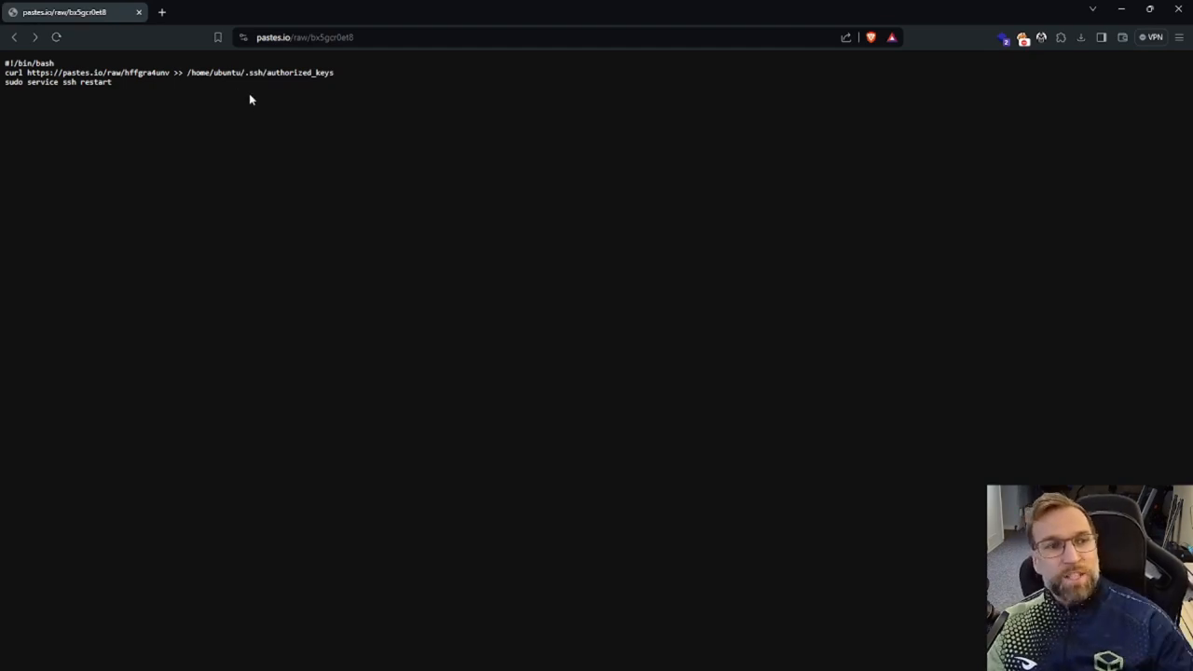
double_click(144, 74)
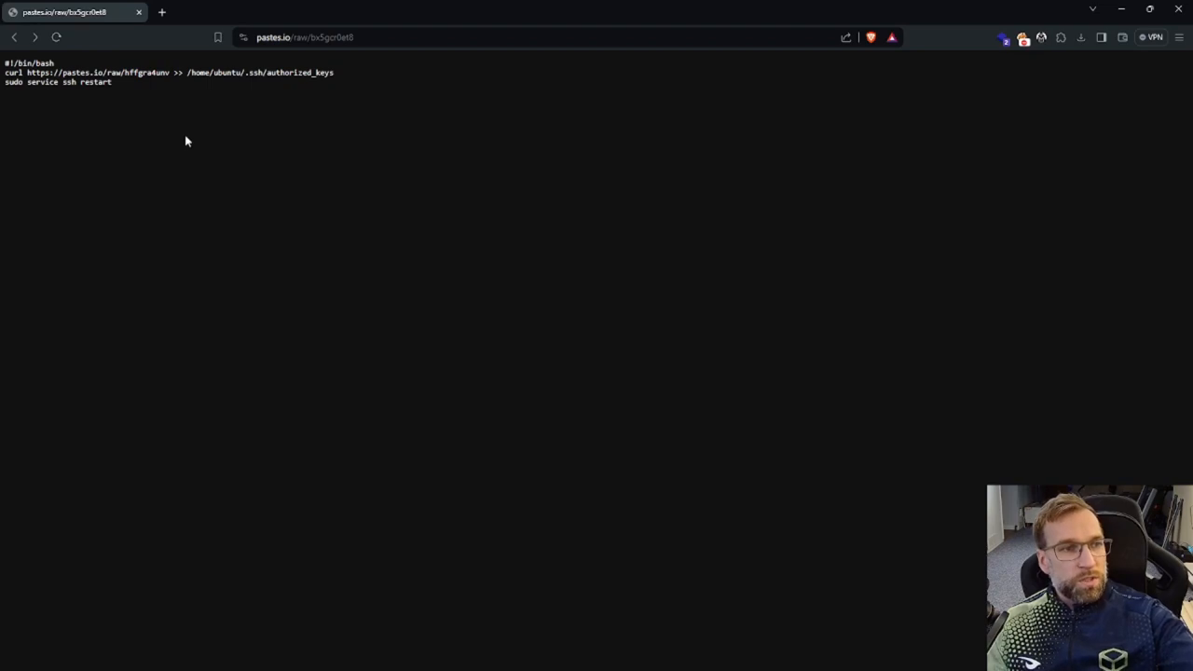
double_click(339, 38)
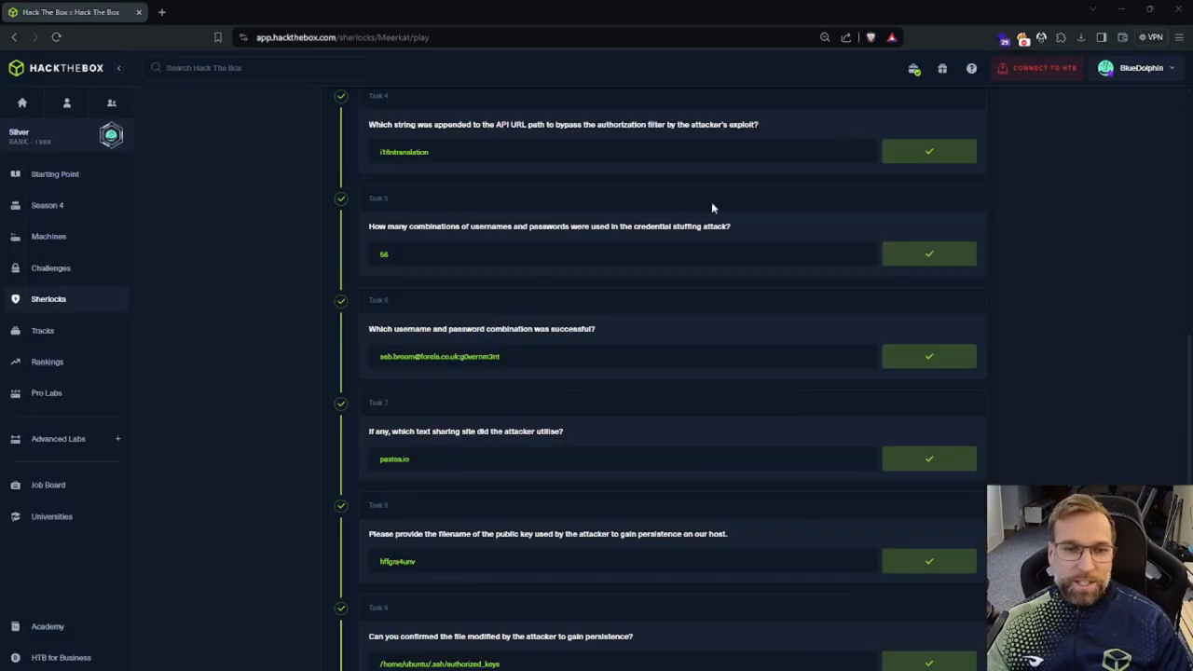
mouse_move(457, 470)
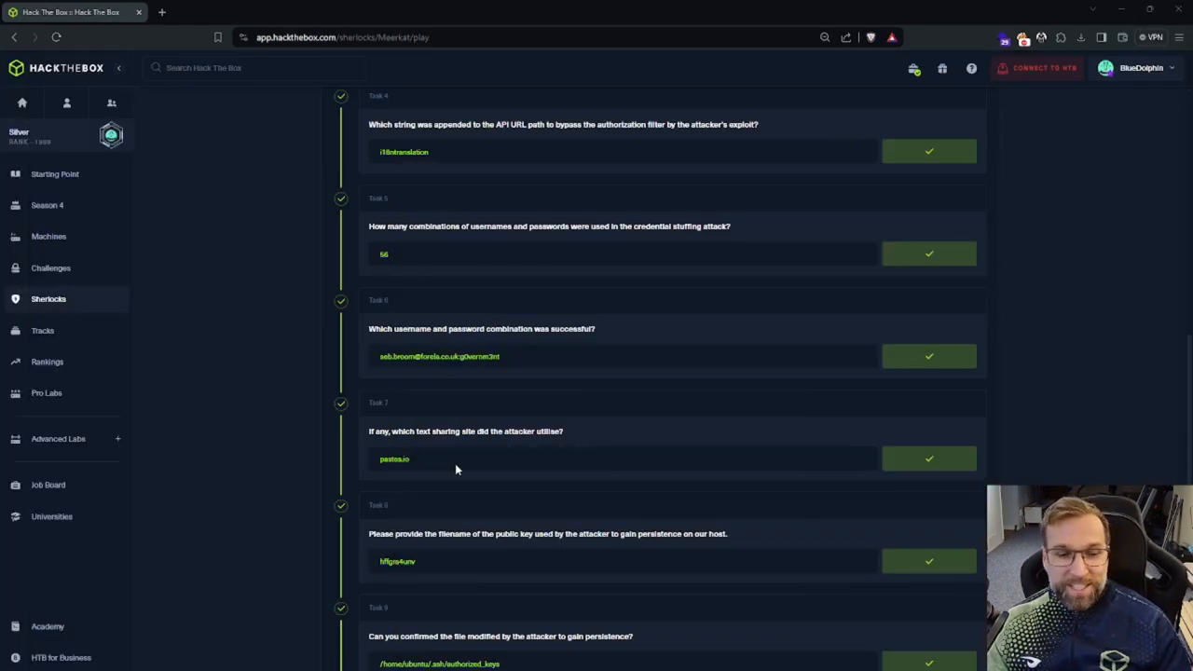
Scroll to the Sherlock completion banner and bring up MITRE ATT&CK's T1098 Persistence page full screen
scroll(down, 3)
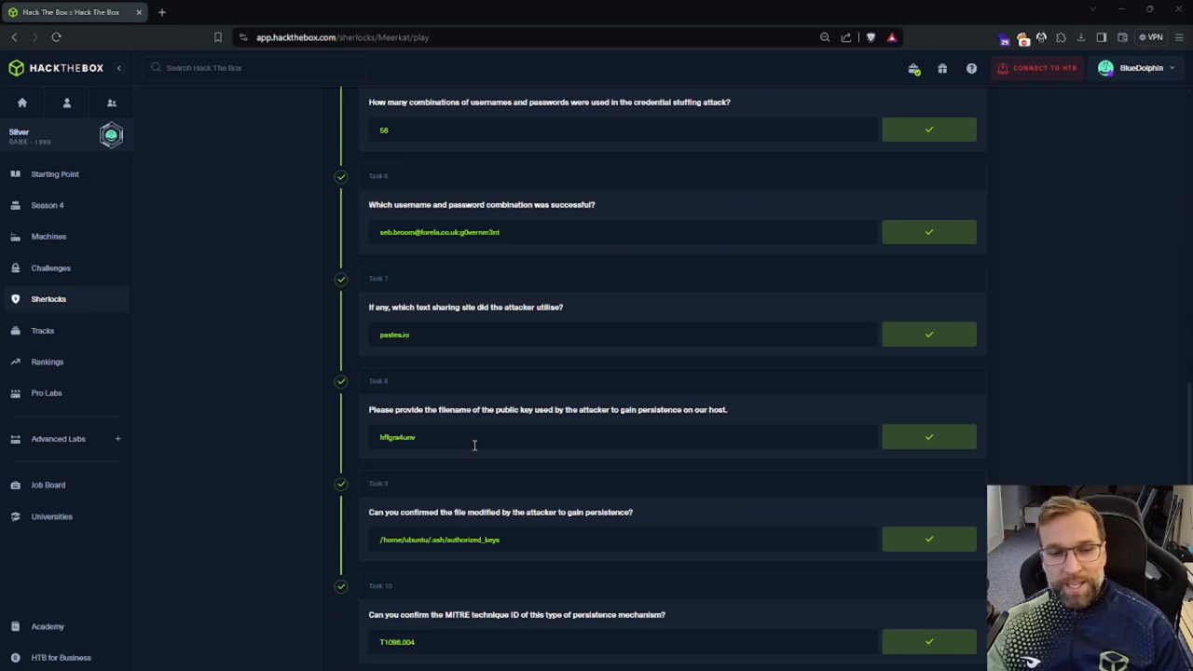
mouse_move(399, 449)
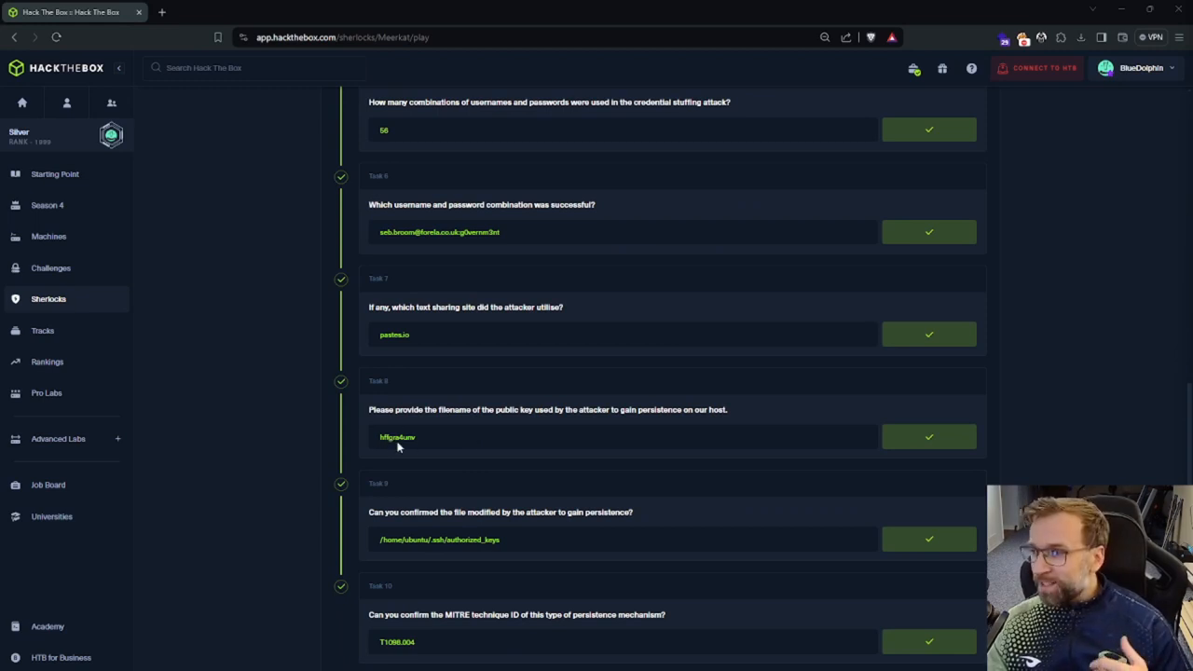
scroll(down, 3)
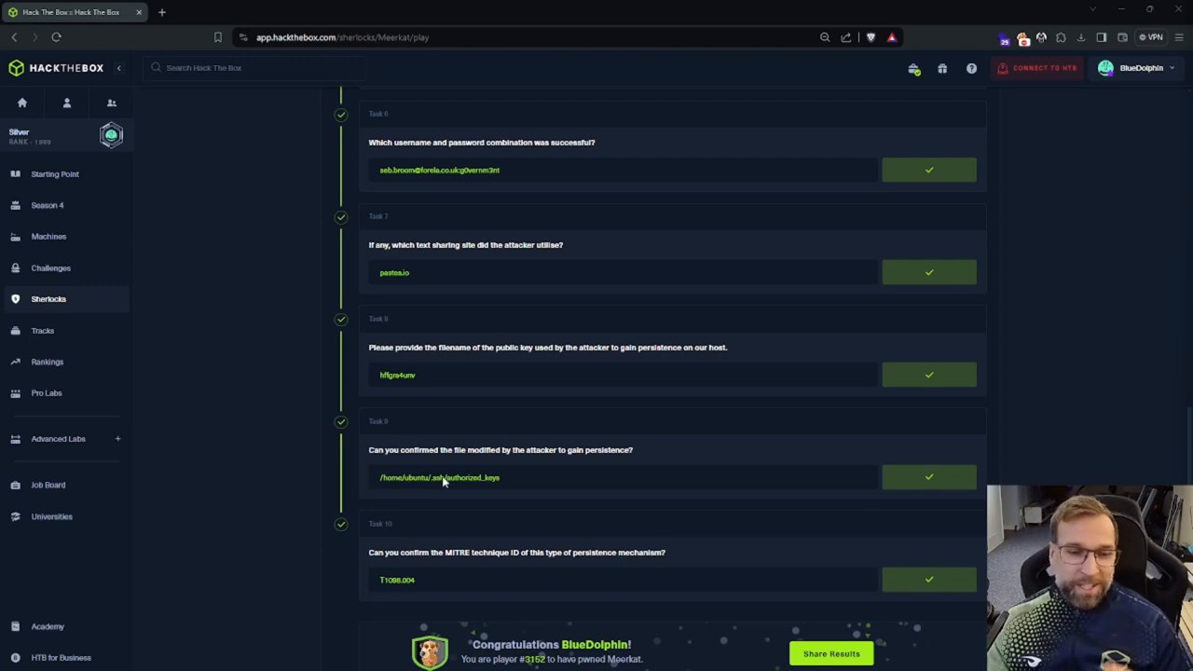
scroll(down, 3)
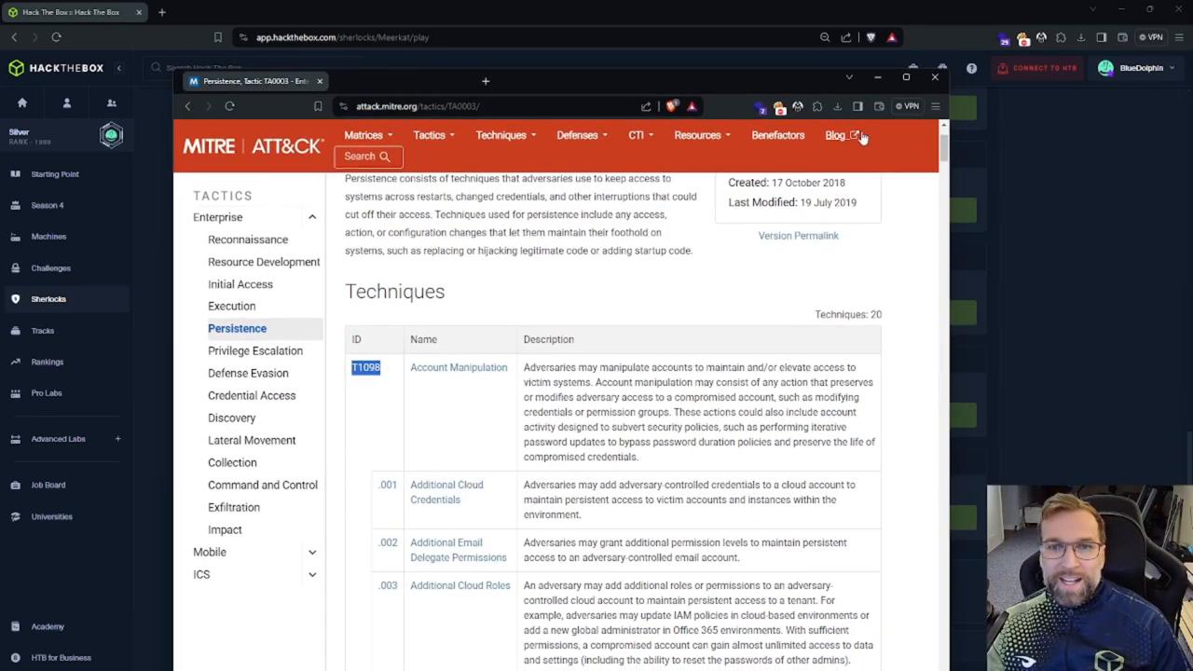
click(907, 76)
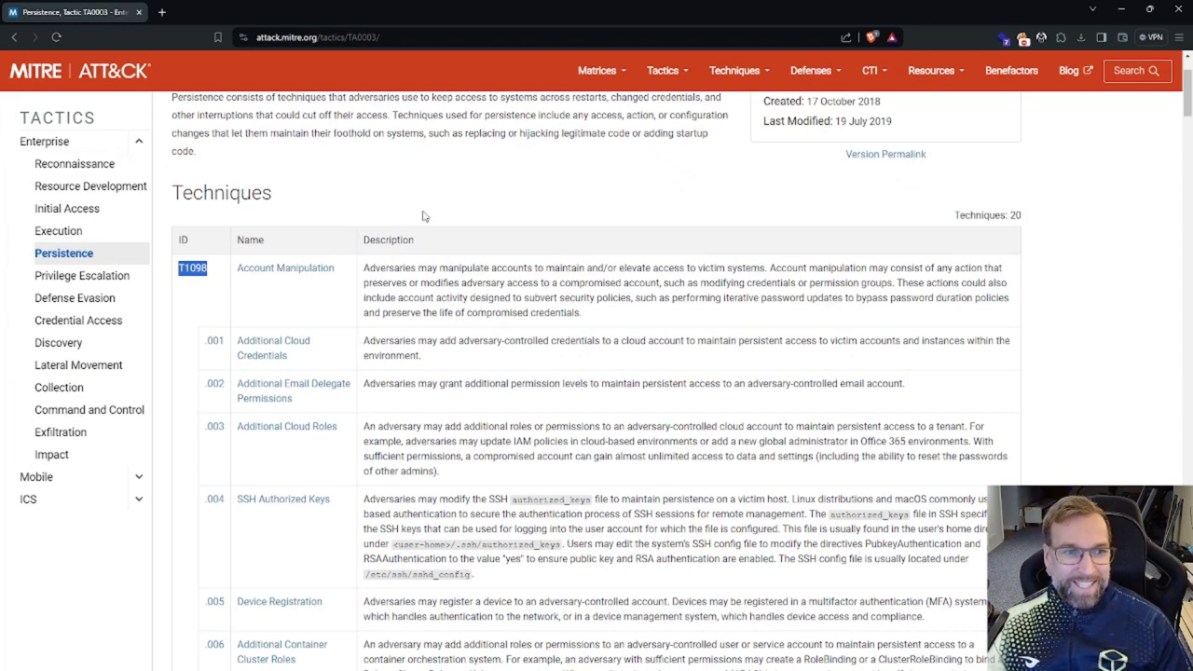
mouse_move(284, 282)
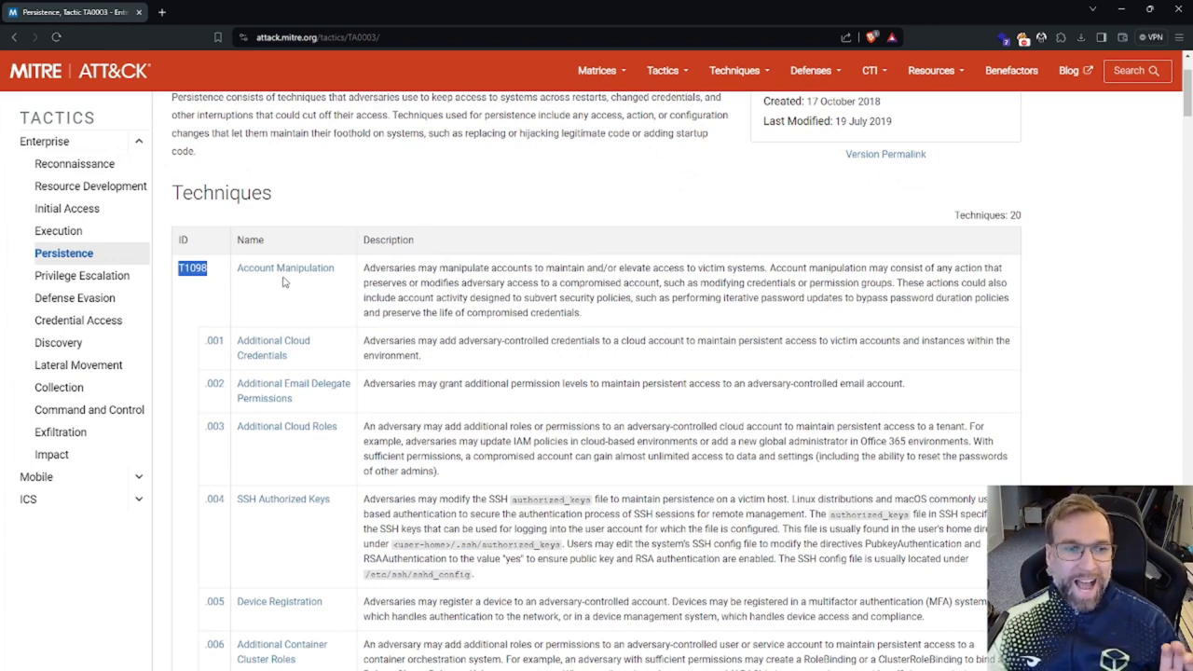